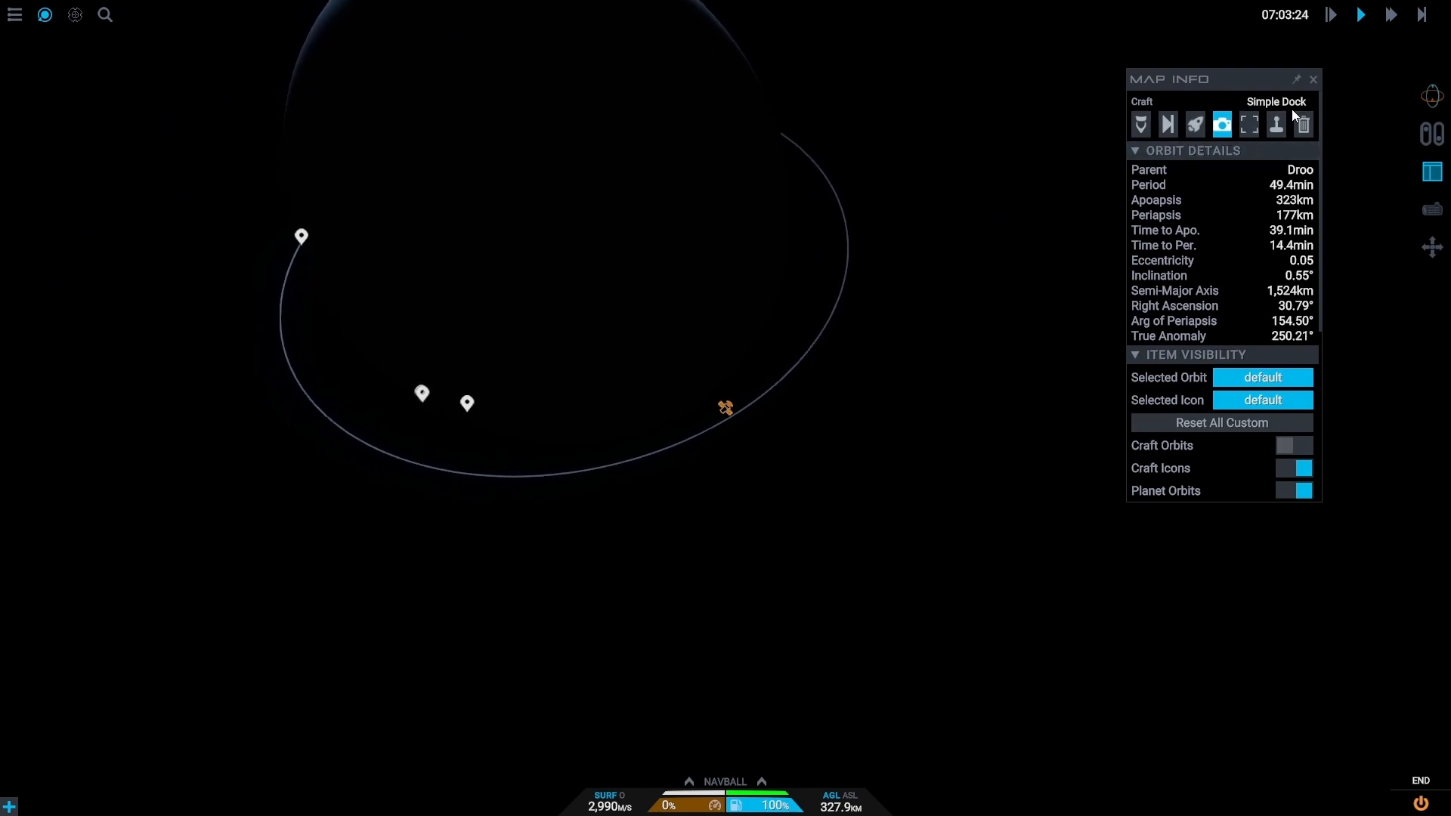
Step: Target Simple Dock to show its closest approach on the Droo map, then fast-forward hours
{"action": "left_click", "coordinate": [1249, 124]}
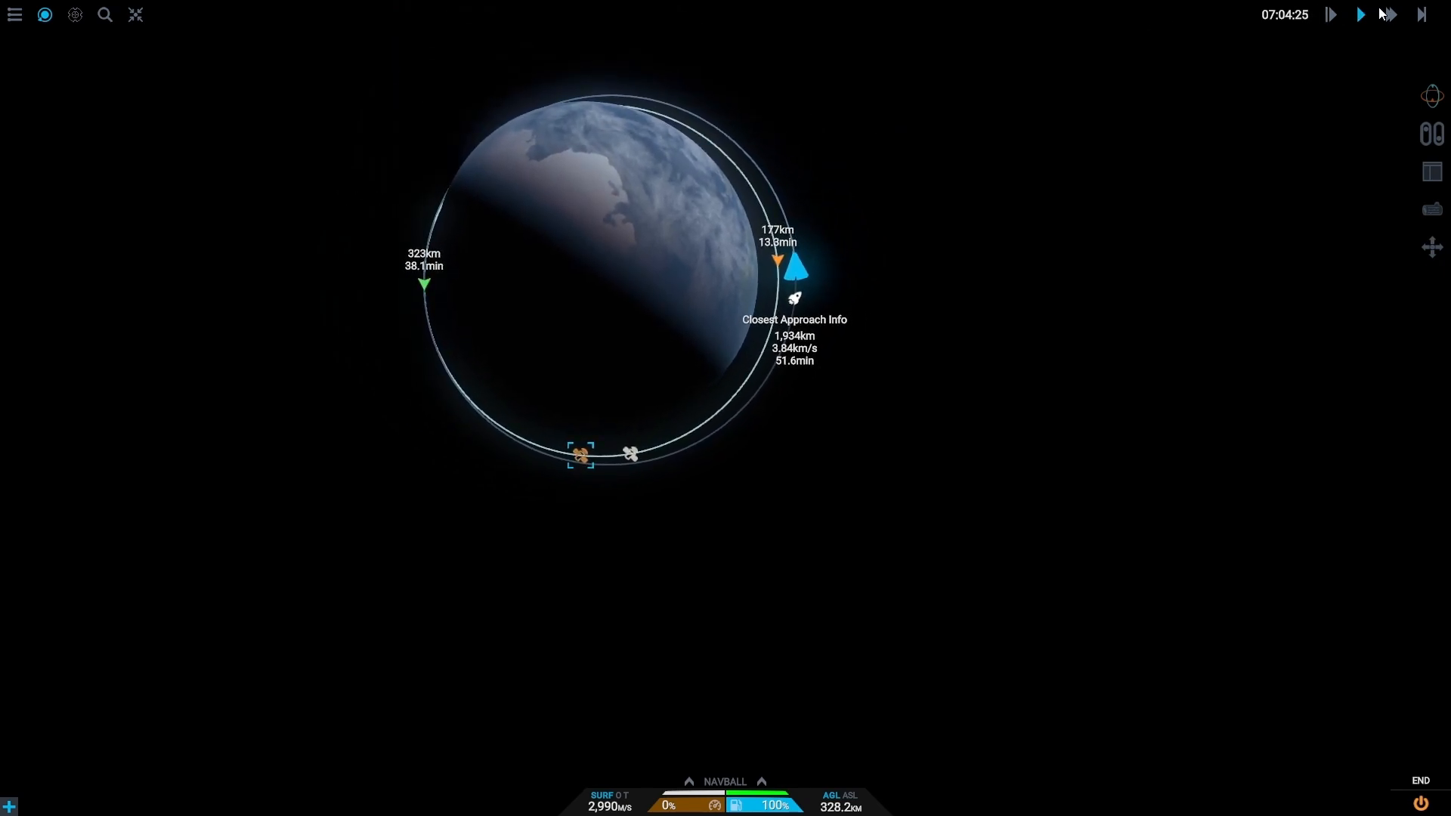
{"action": "left_click", "coordinate": [1399, 45]}
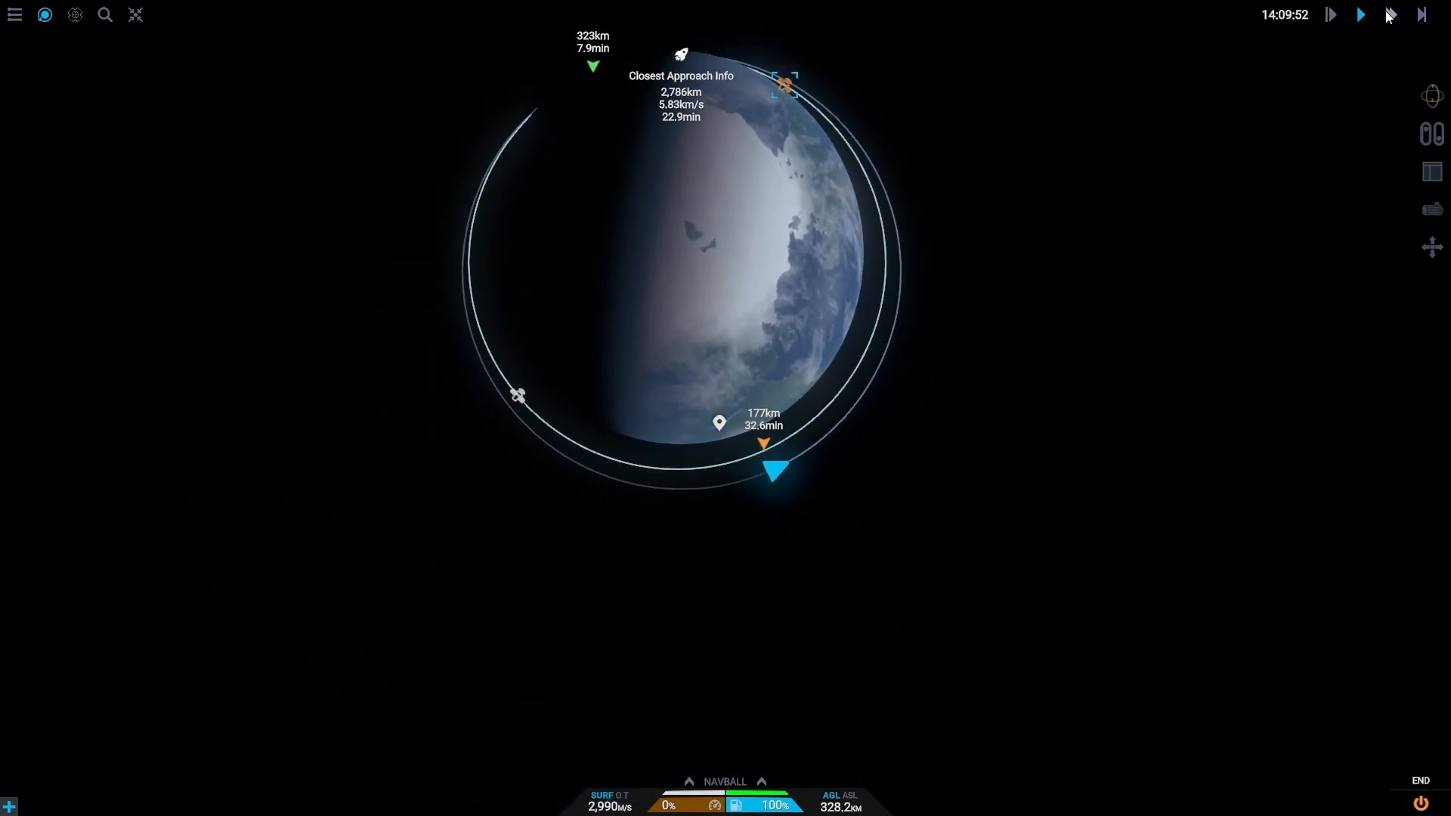
Step: Lock retrograde and warp through the burn, lowering orbit to 264 km apoapsis, 173 km periapsis
{"action": "left_click", "coordinate": [1431, 95]}
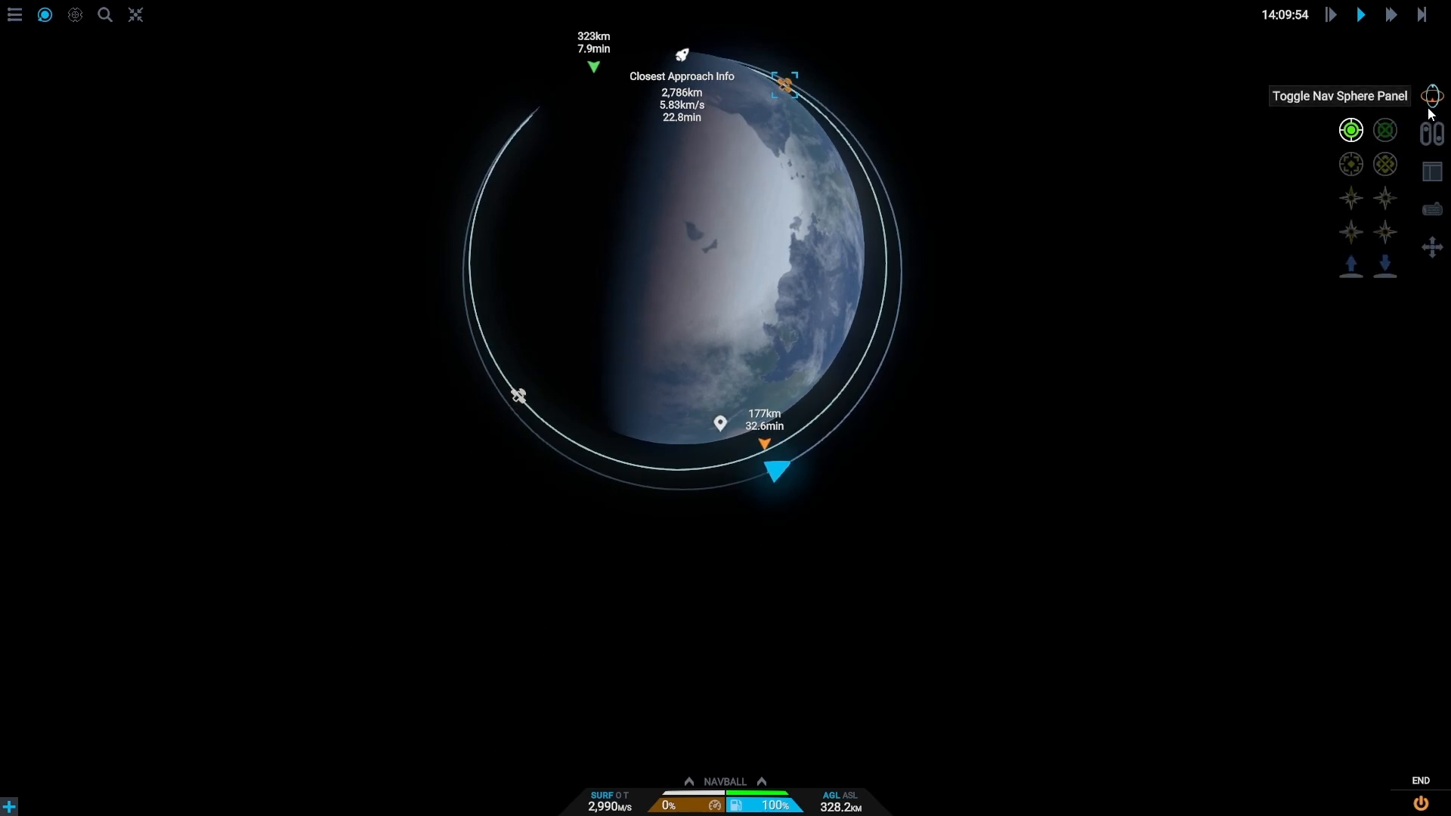
{"action": "left_click", "coordinate": [1385, 129]}
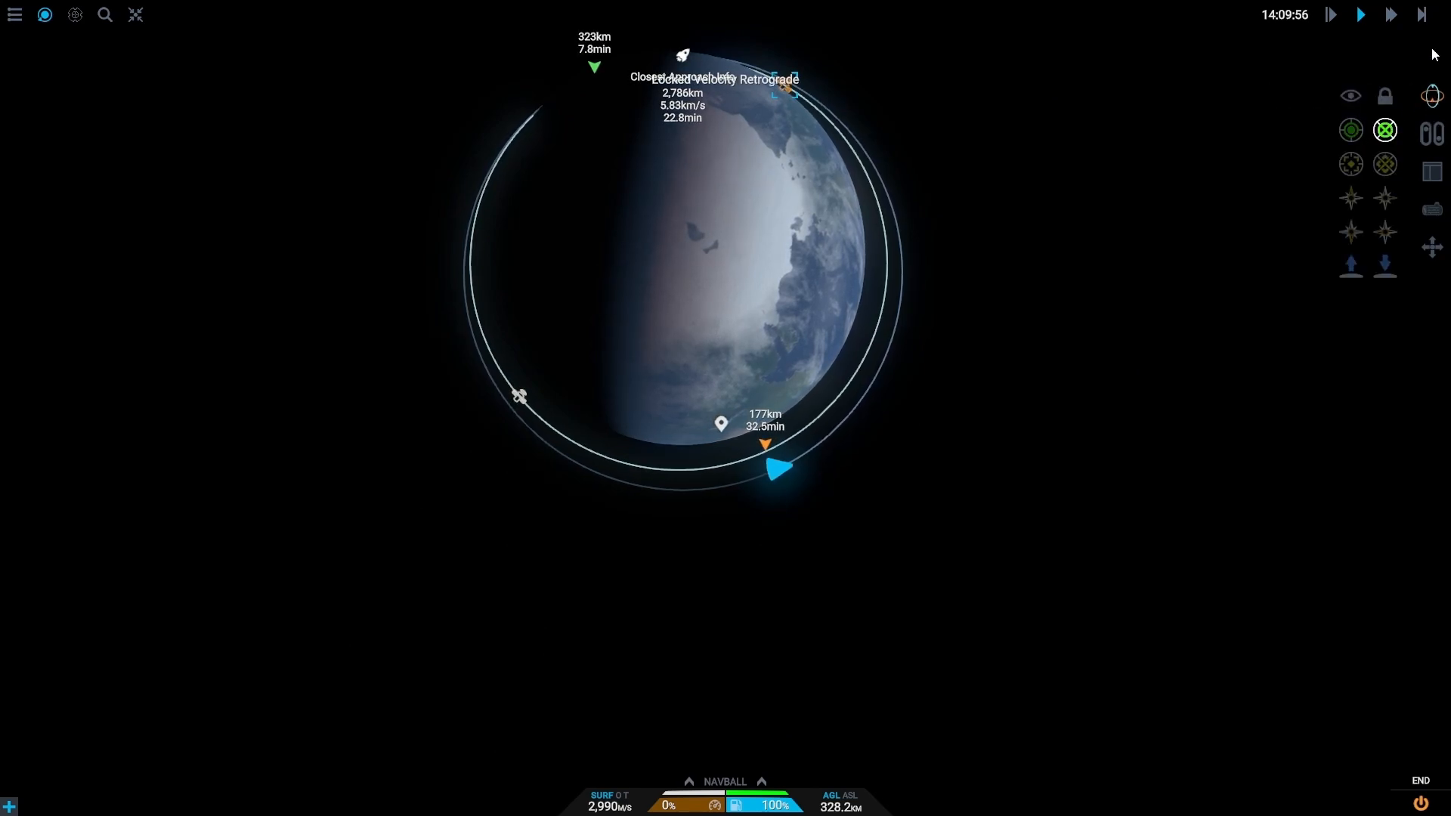
{"action": "left_click", "coordinate": [1389, 14]}
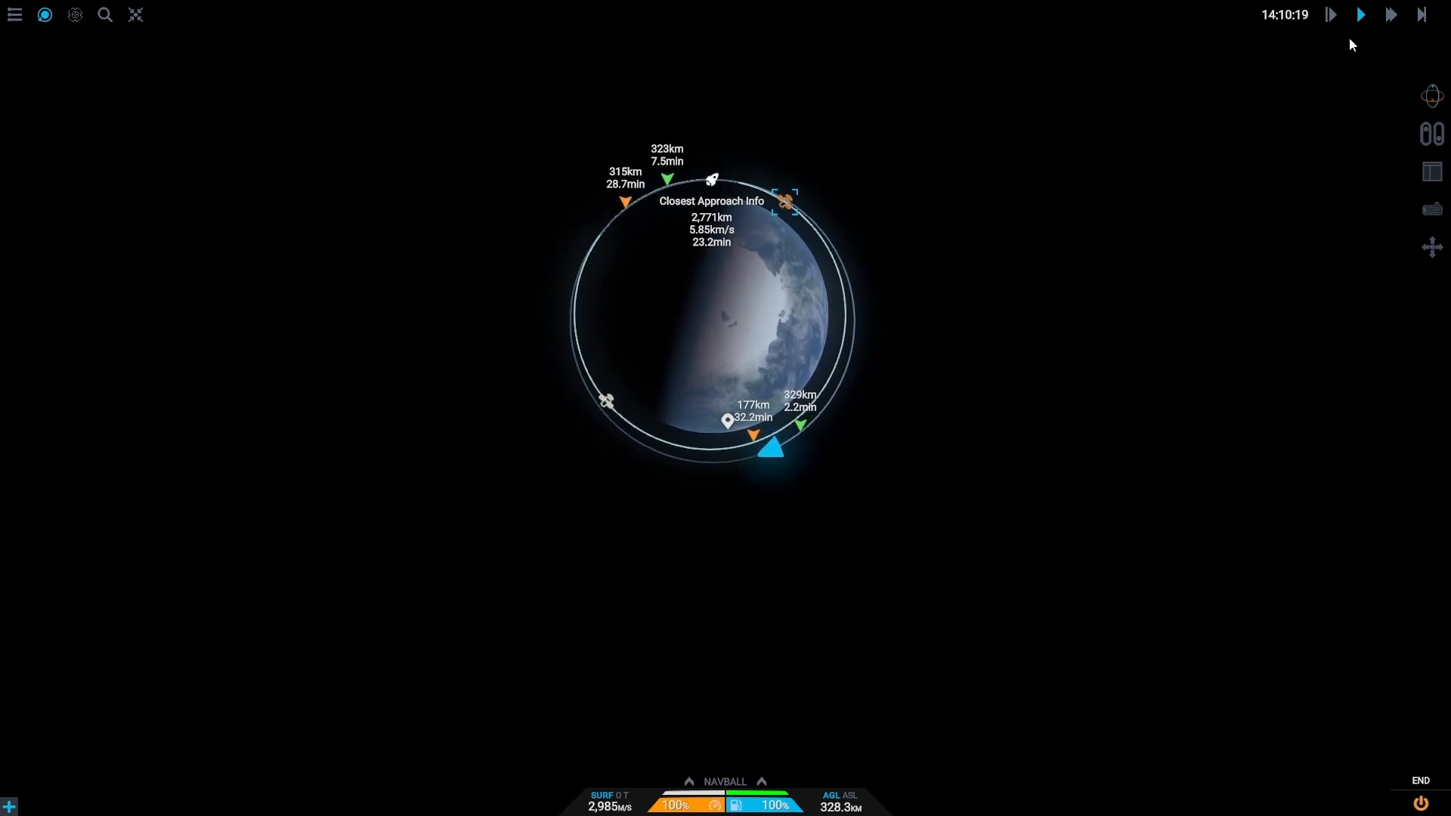
{"action": "left_click", "coordinate": [1391, 14]}
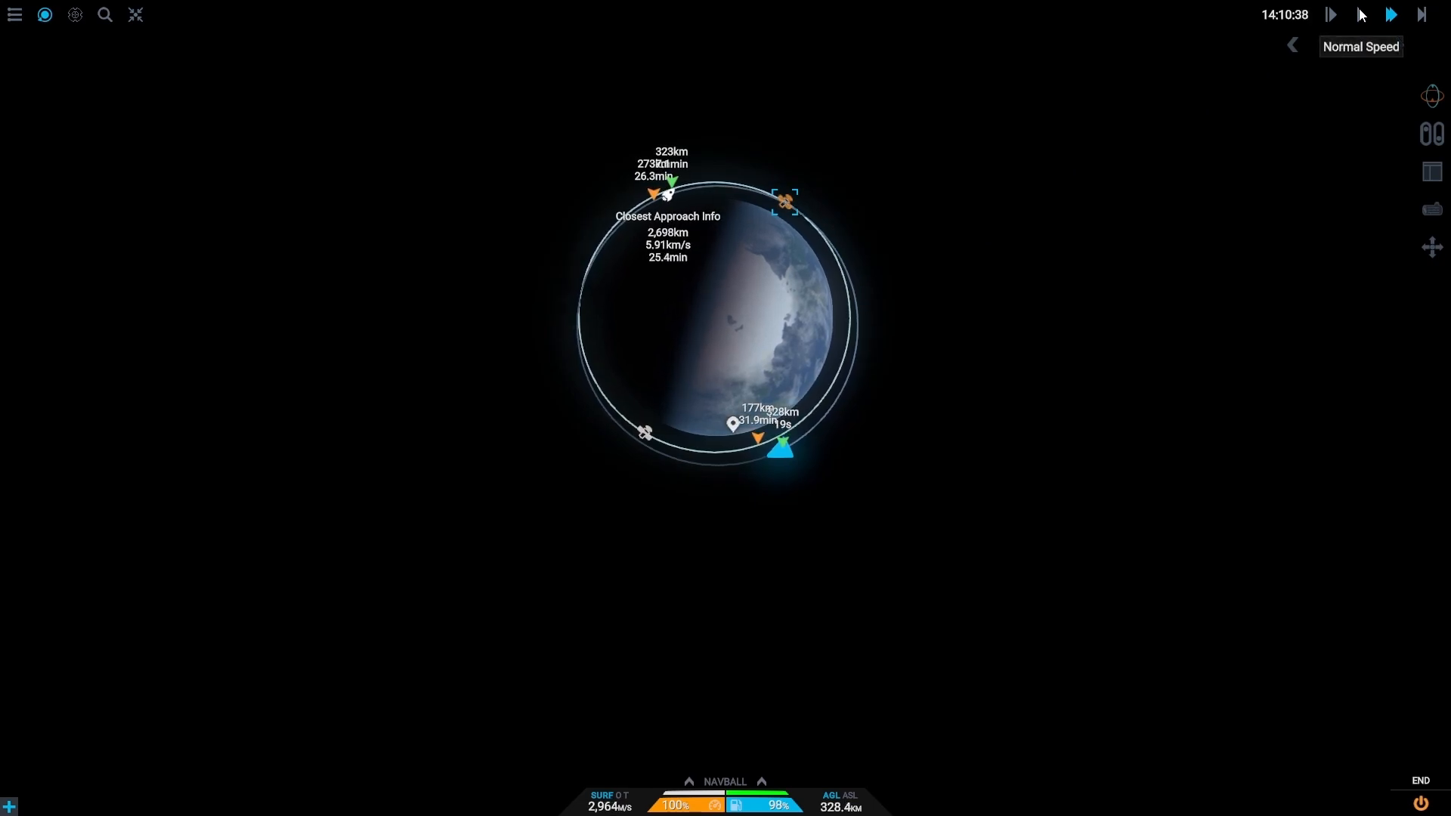
{"action": "left_click", "coordinate": [1390, 13]}
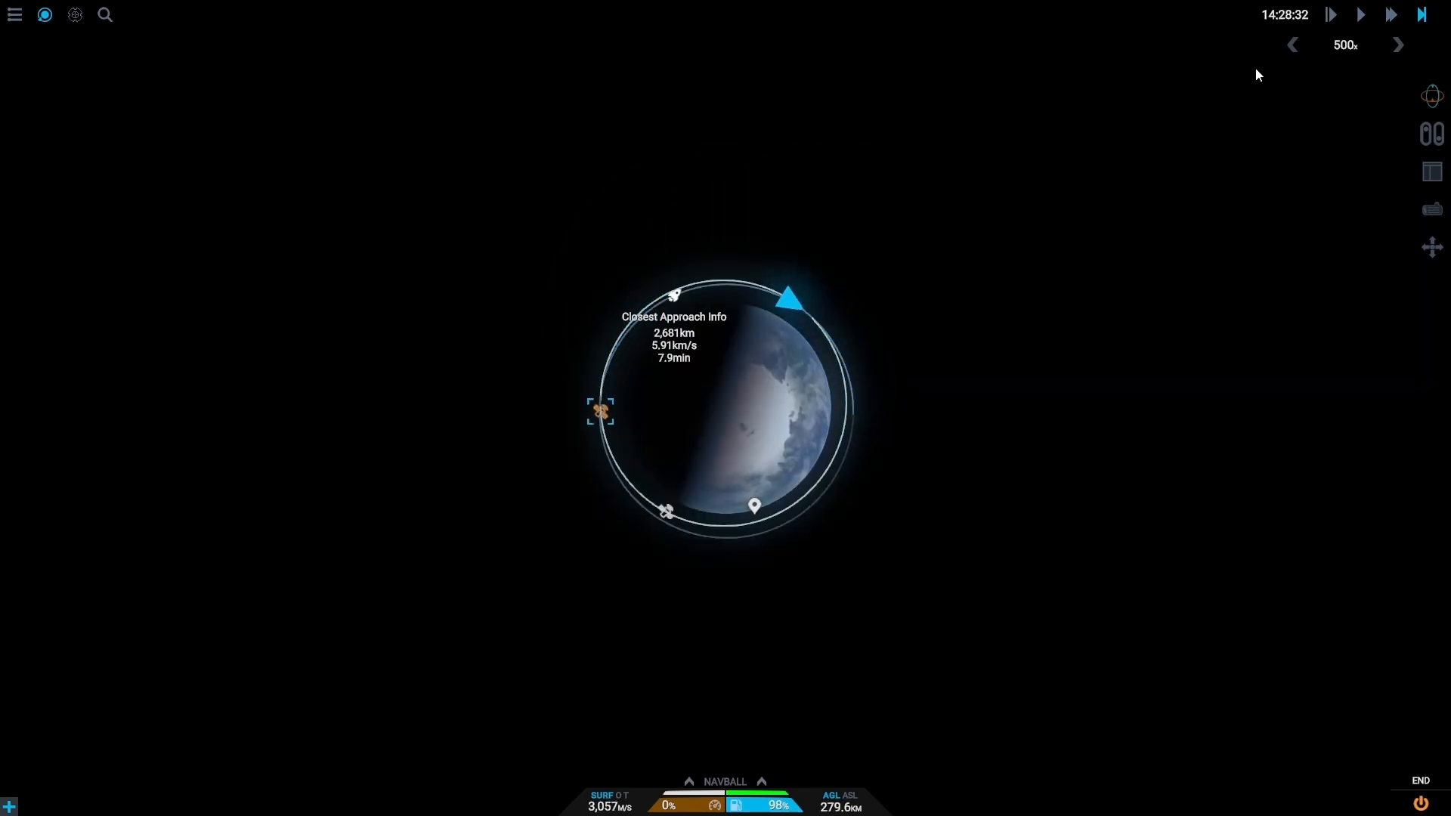
{"action": "left_click", "coordinate": [1361, 14]}
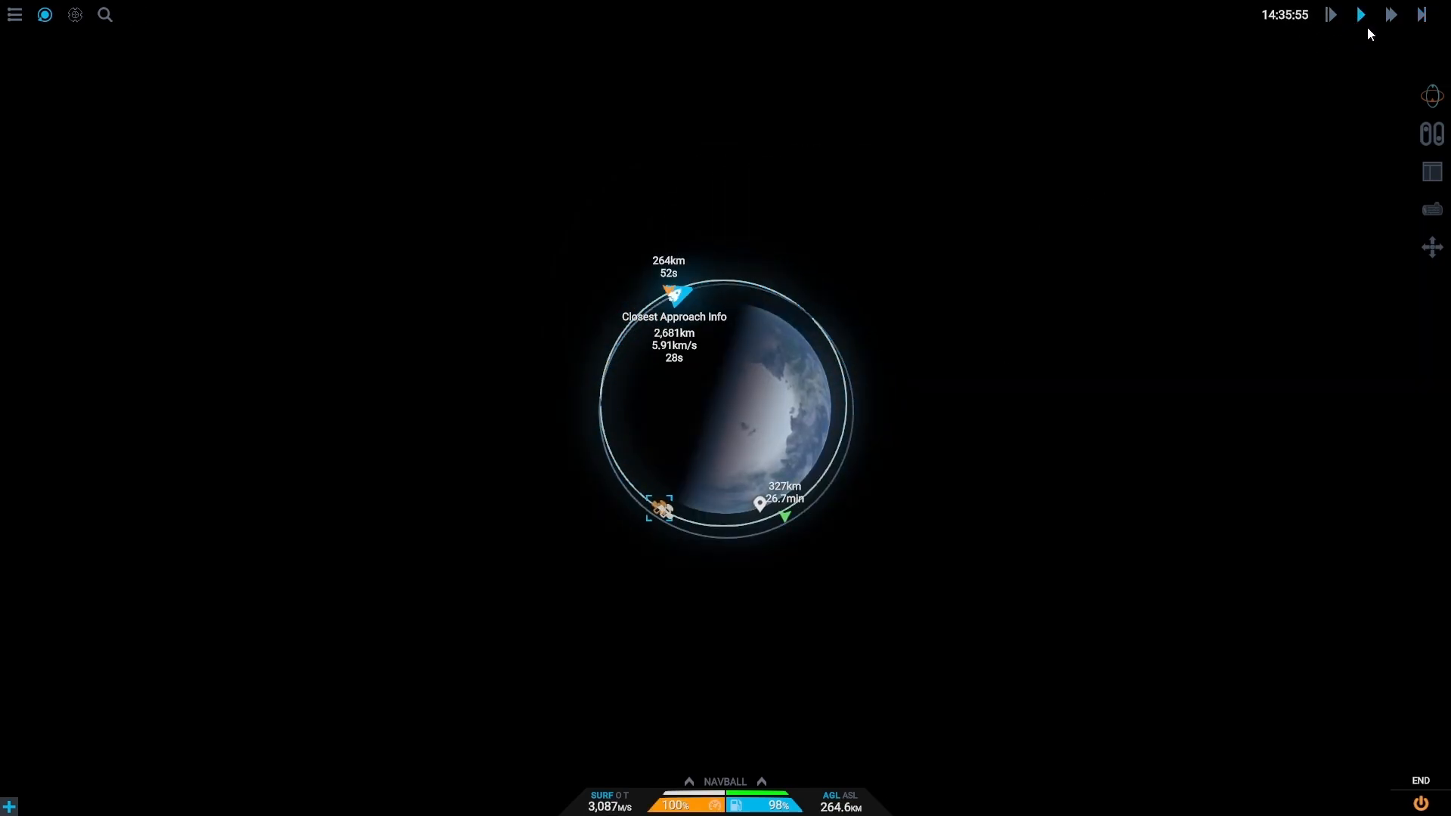
{"action": "left_click", "coordinate": [1391, 14]}
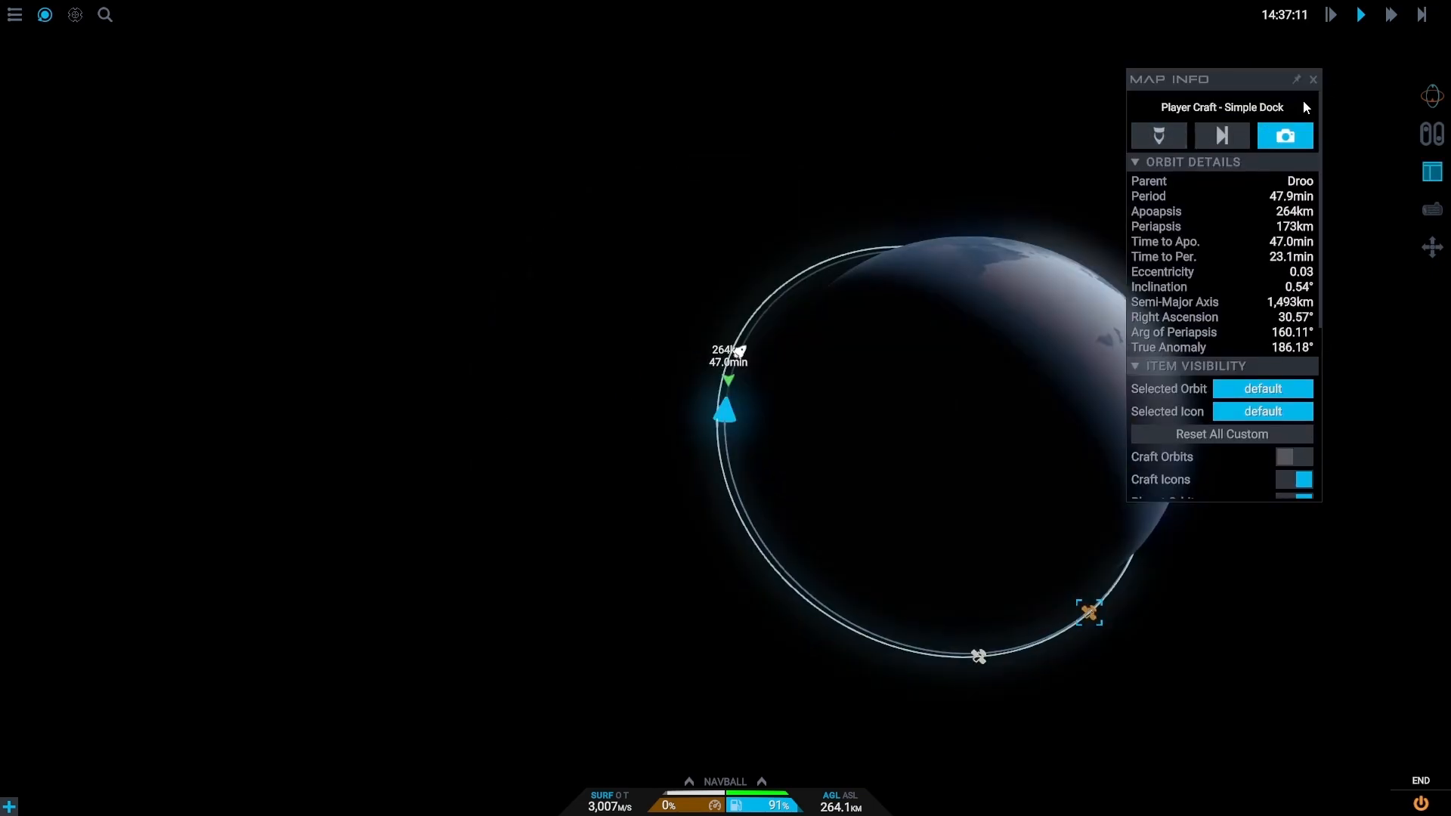
Step: Close orbit details and vary time warp until the capsule's marker overlaps Simple Dock's
{"action": "left_click", "coordinate": [1393, 44]}
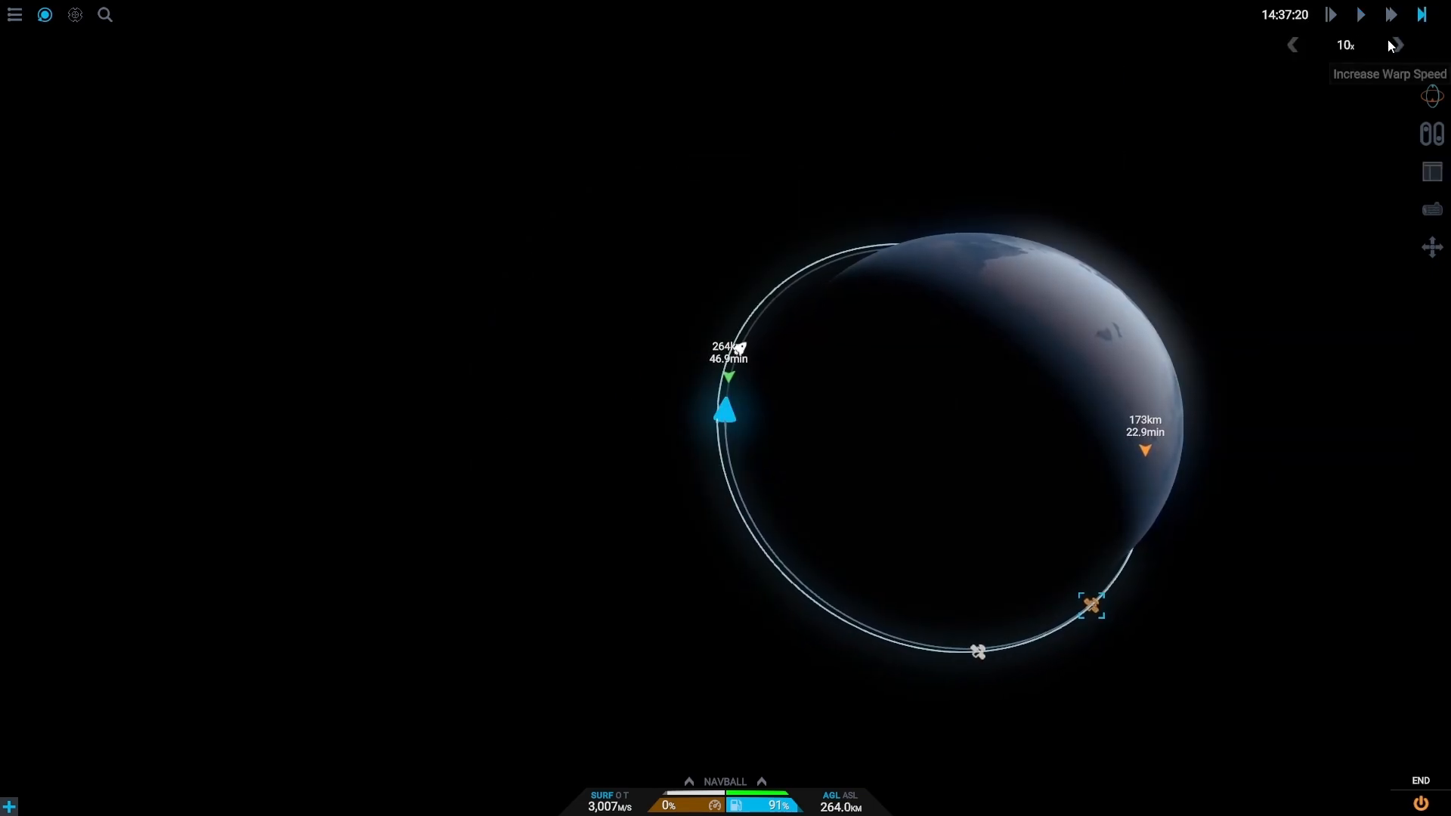
{"action": "left_click", "coordinate": [1399, 45]}
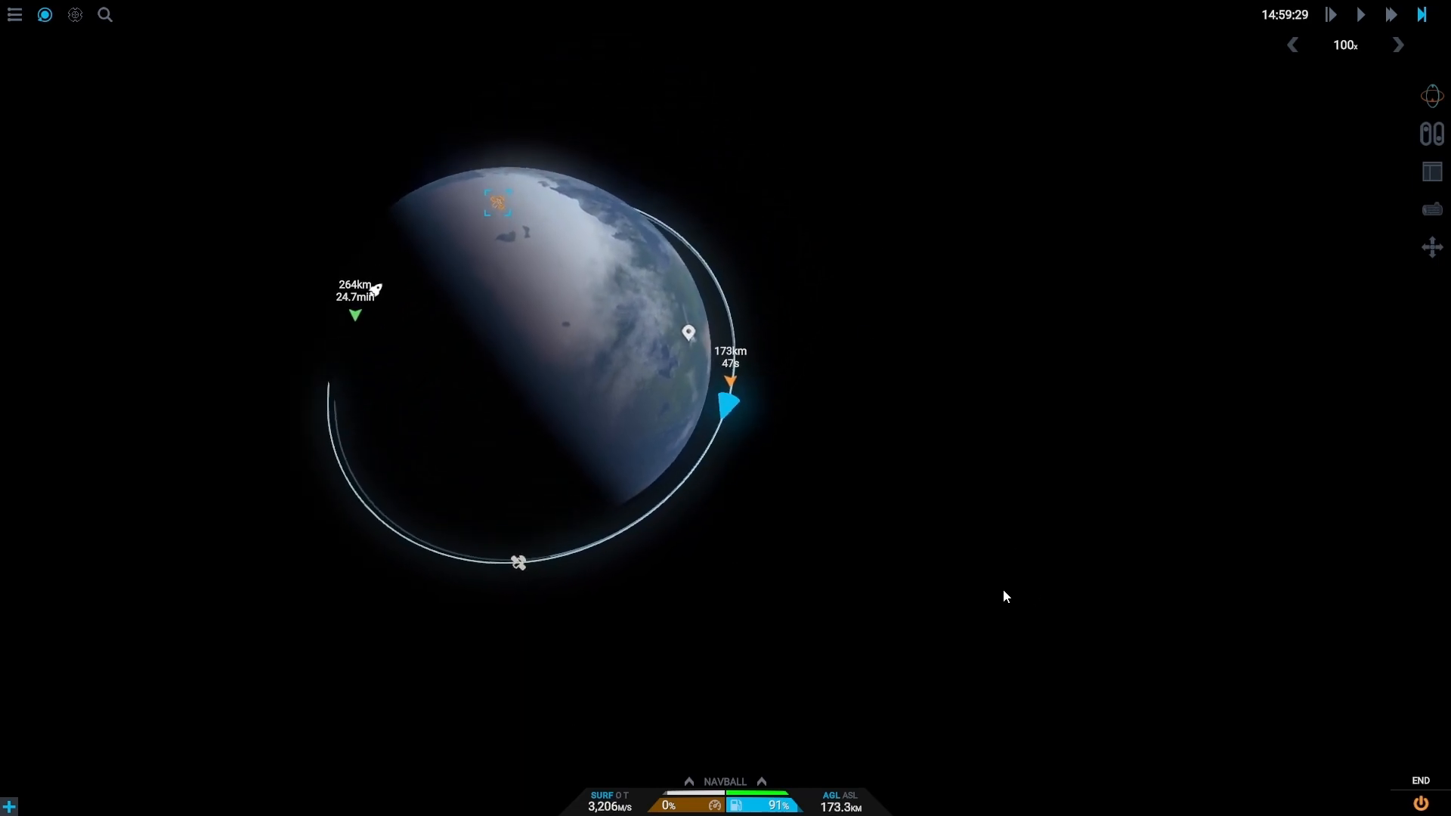
{"action": "left_click", "coordinate": [1398, 44]}
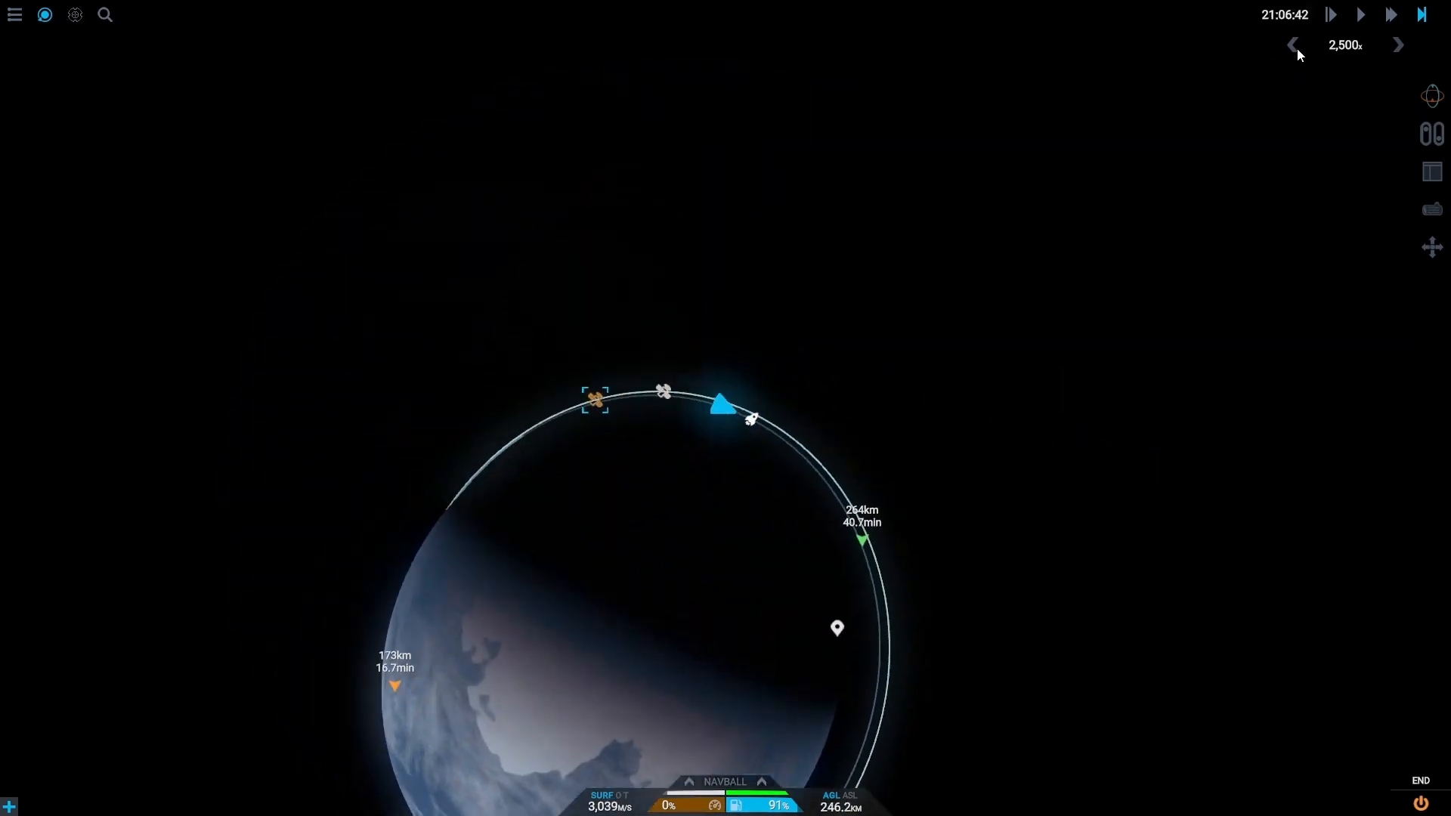
{"action": "left_click", "coordinate": [1292, 44]}
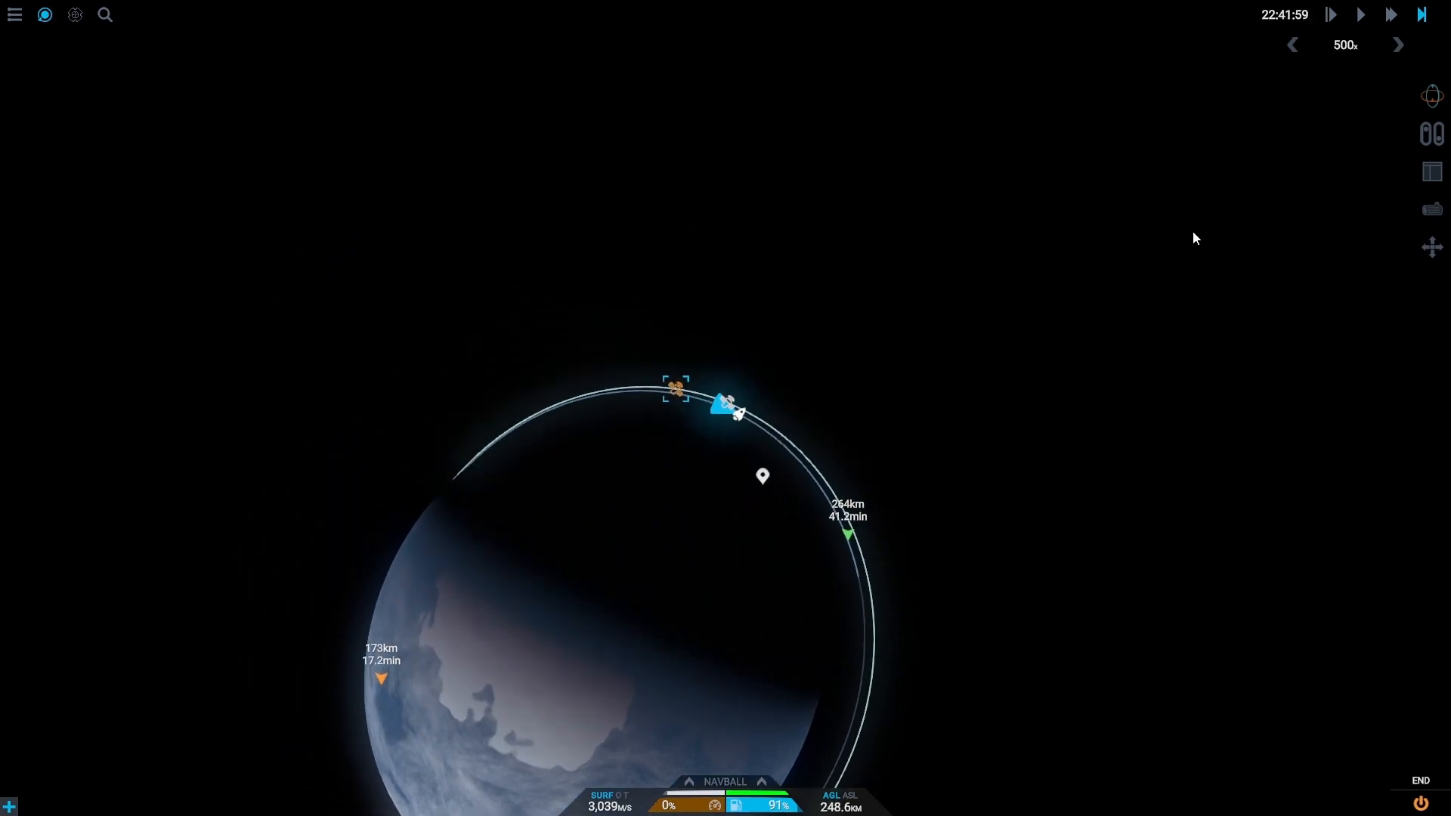
{"action": "left_click", "coordinate": [1360, 14]}
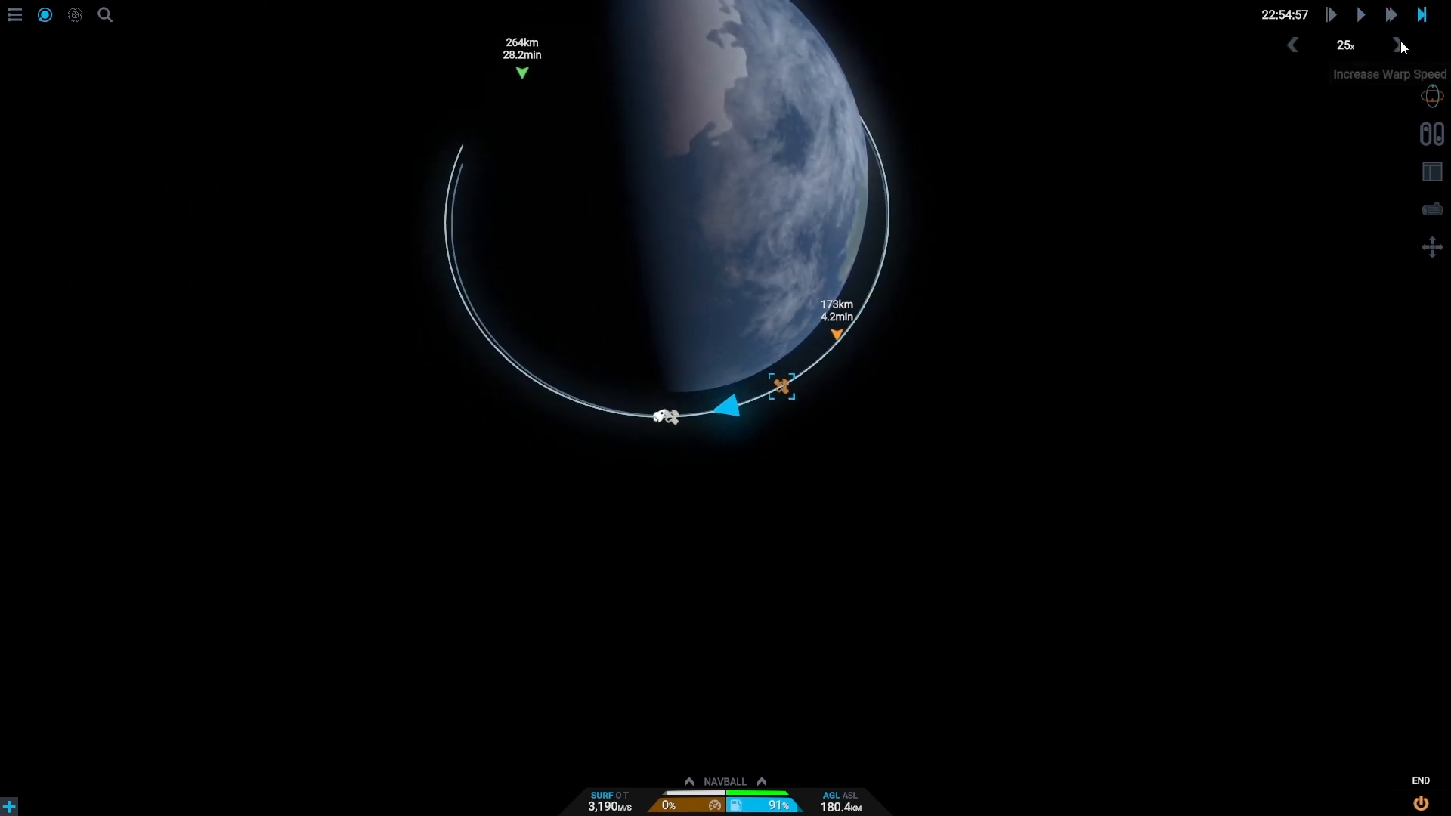
{"action": "left_click", "coordinate": [1398, 44]}
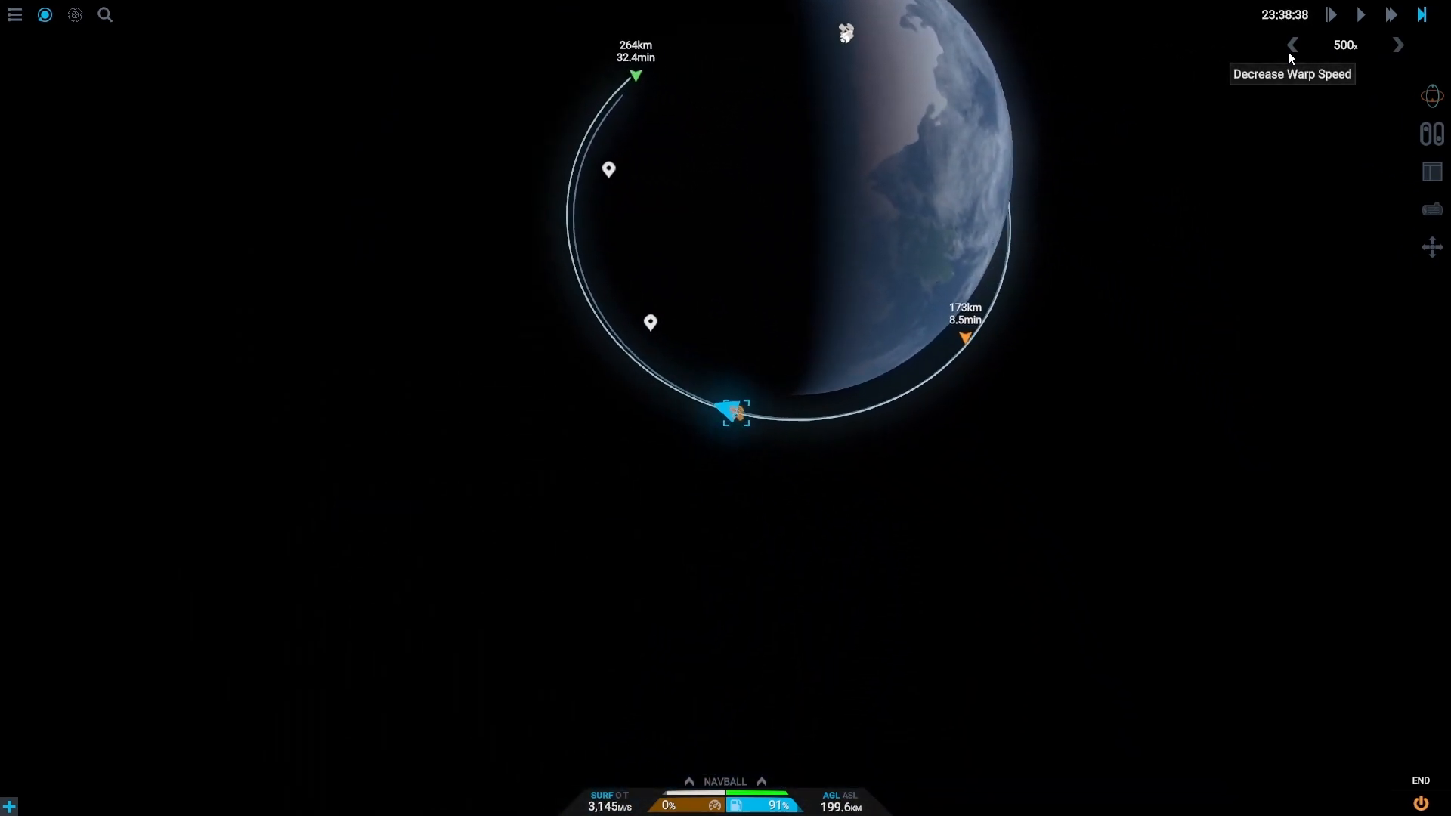
Step: Drop to normal speed, then warp faster until the capsule reaches Simple Dock near apoapsis
{"action": "left_click", "coordinate": [1291, 45]}
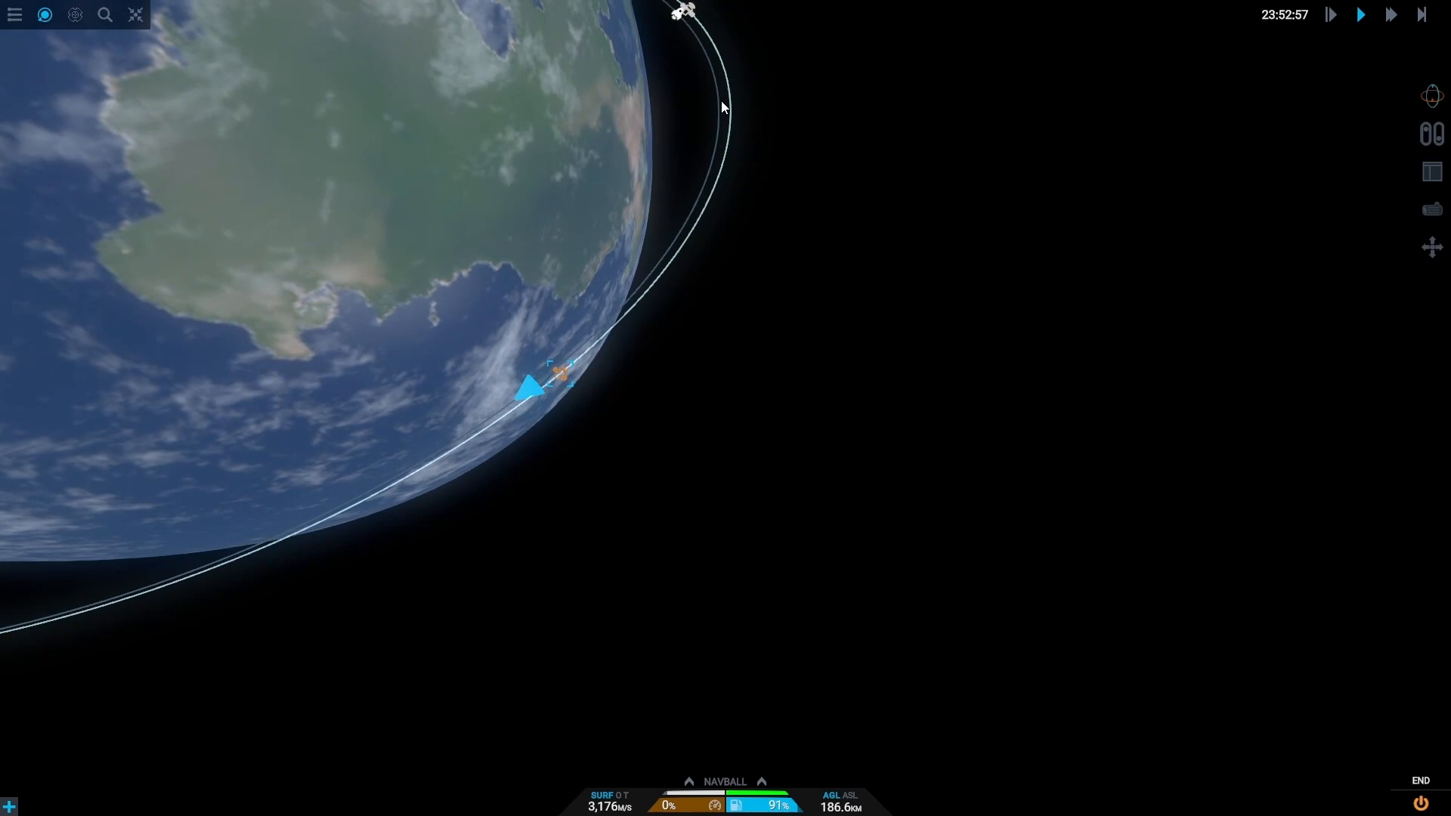
{"action": "left_click", "coordinate": [1390, 13]}
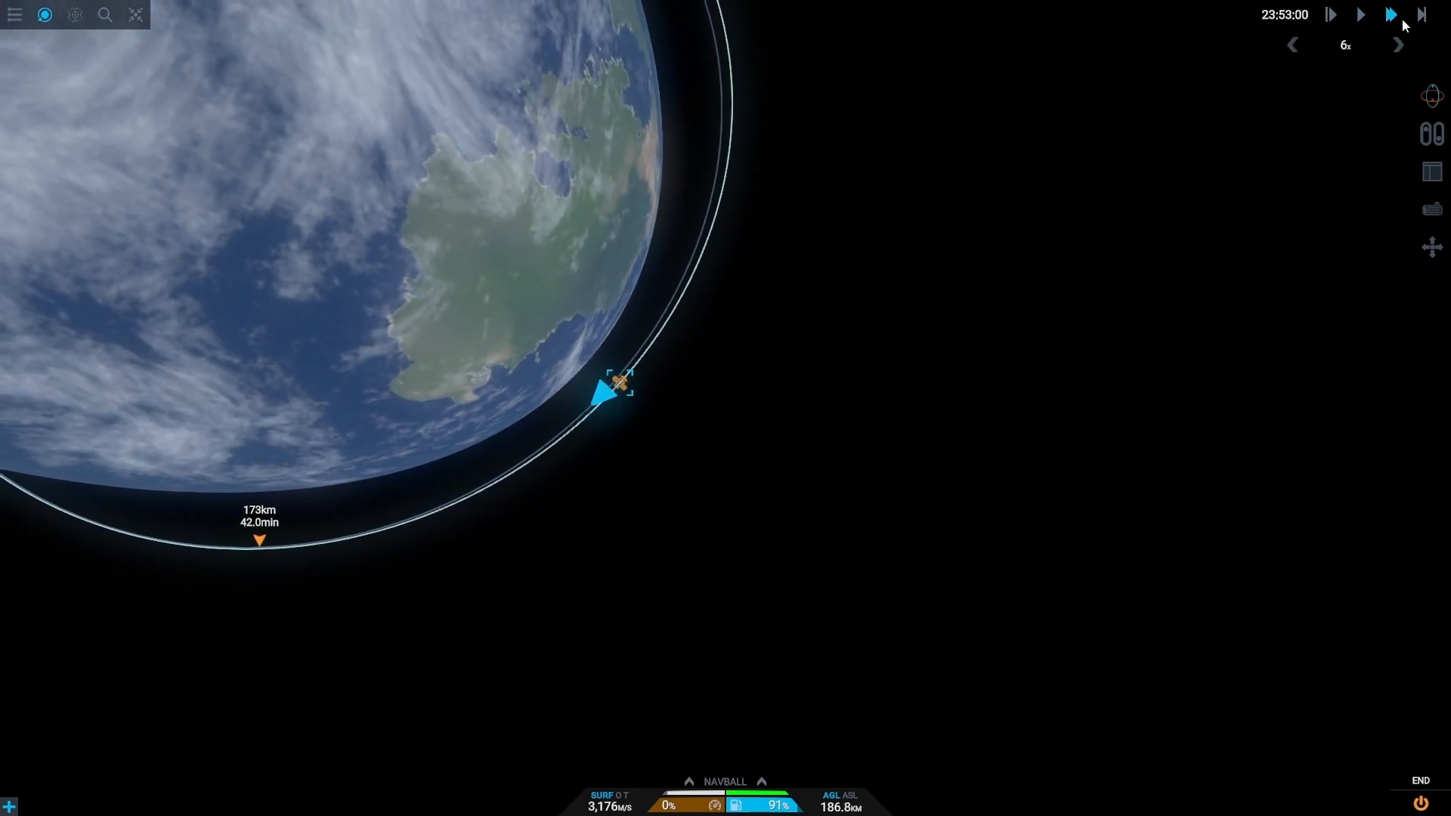
{"action": "left_click", "coordinate": [1398, 45]}
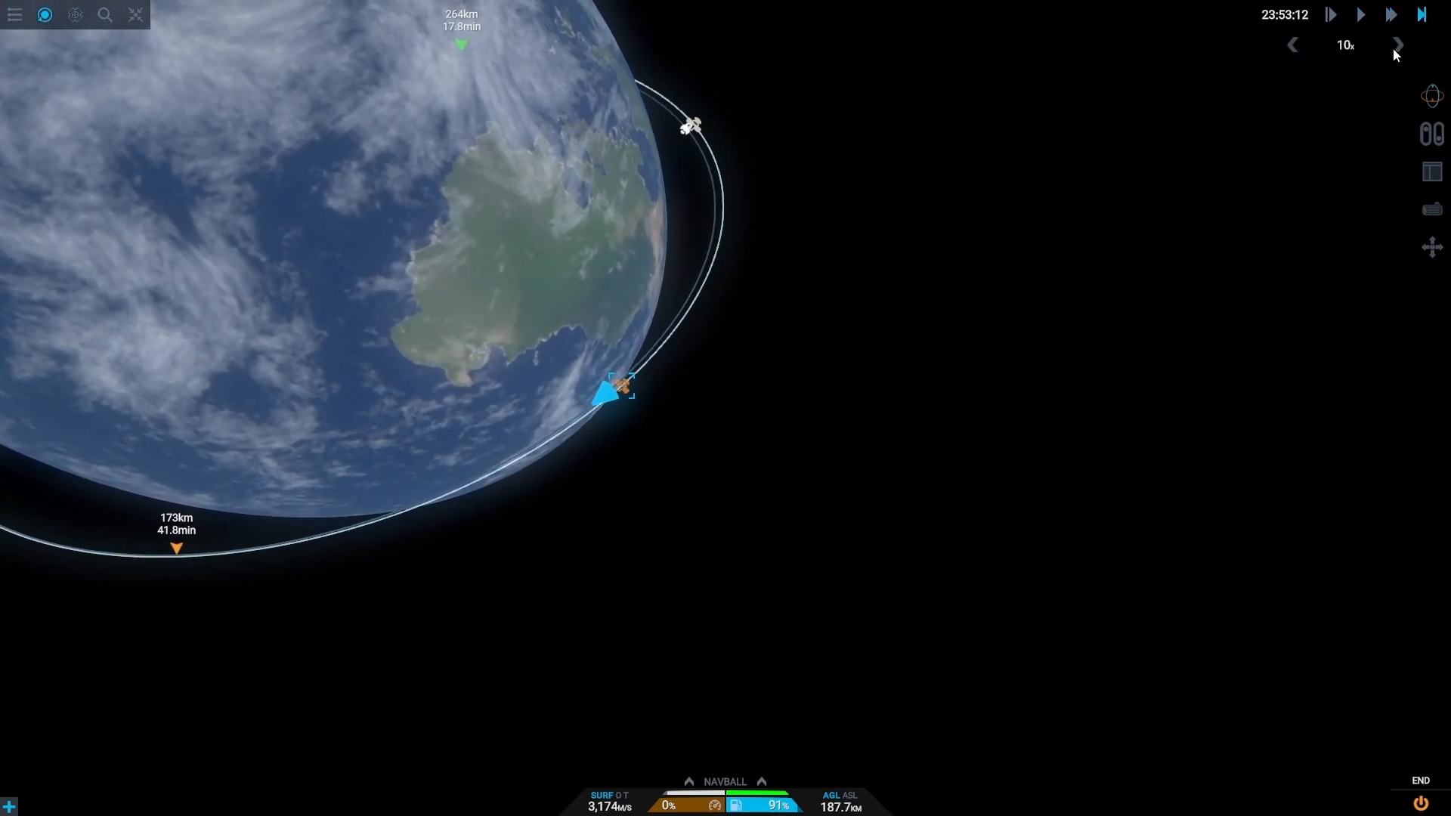
{"action": "left_click", "coordinate": [1398, 44]}
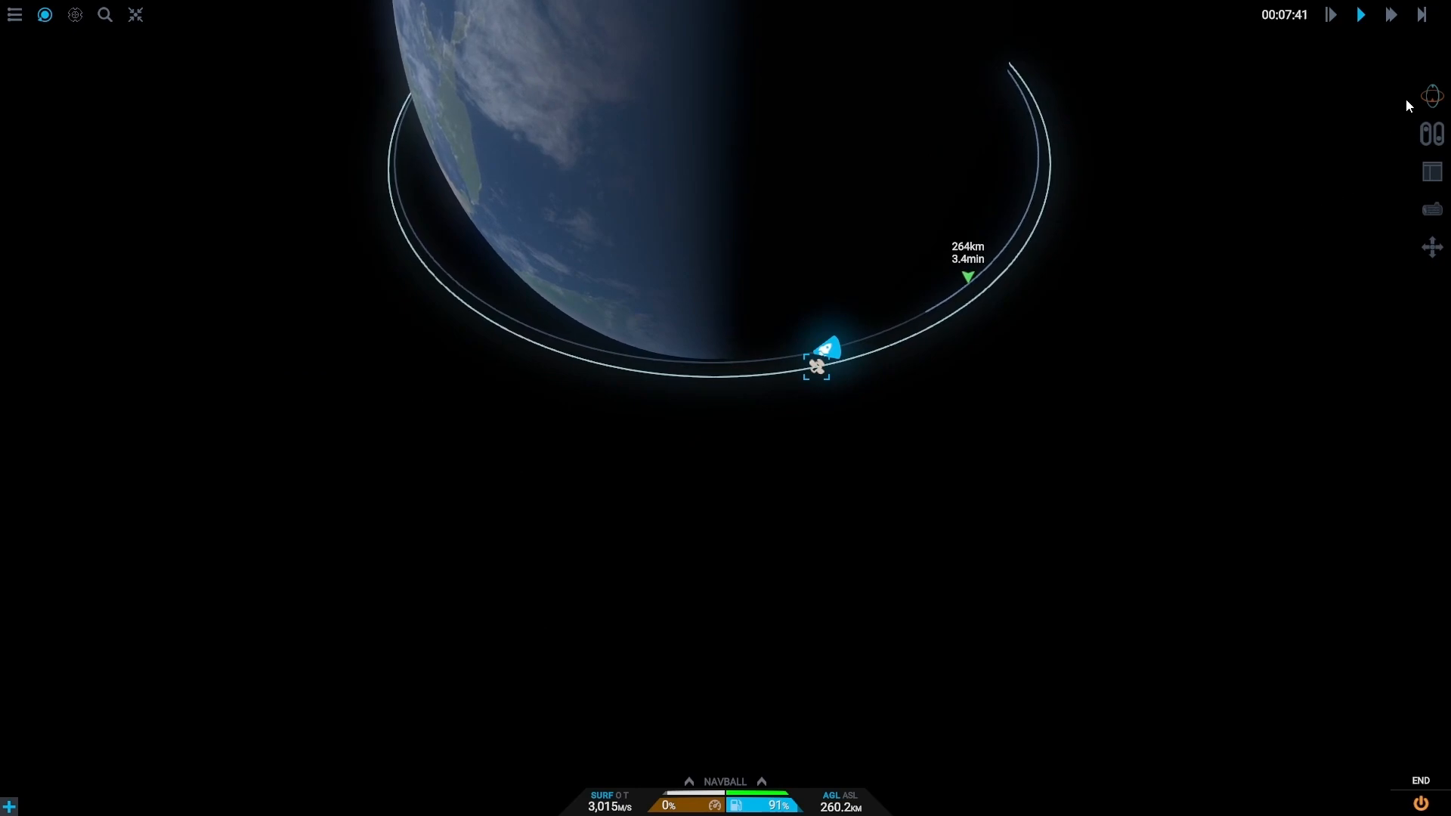
Step: Warp to the 173 km periapsis and burn at full throttle, raising apoapsis
{"action": "left_click", "coordinate": [1392, 14]}
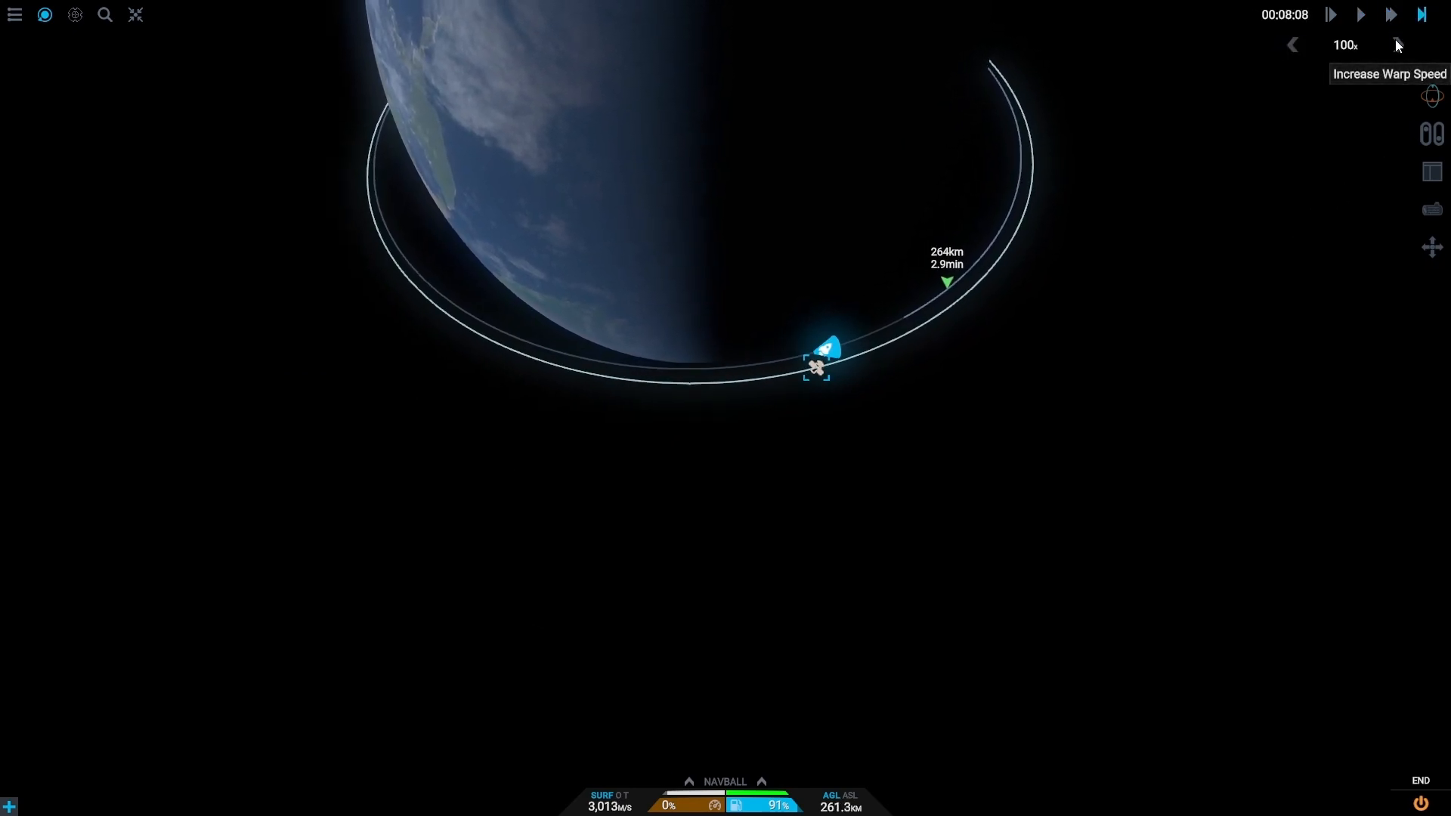
{"action": "left_click", "coordinate": [1398, 44]}
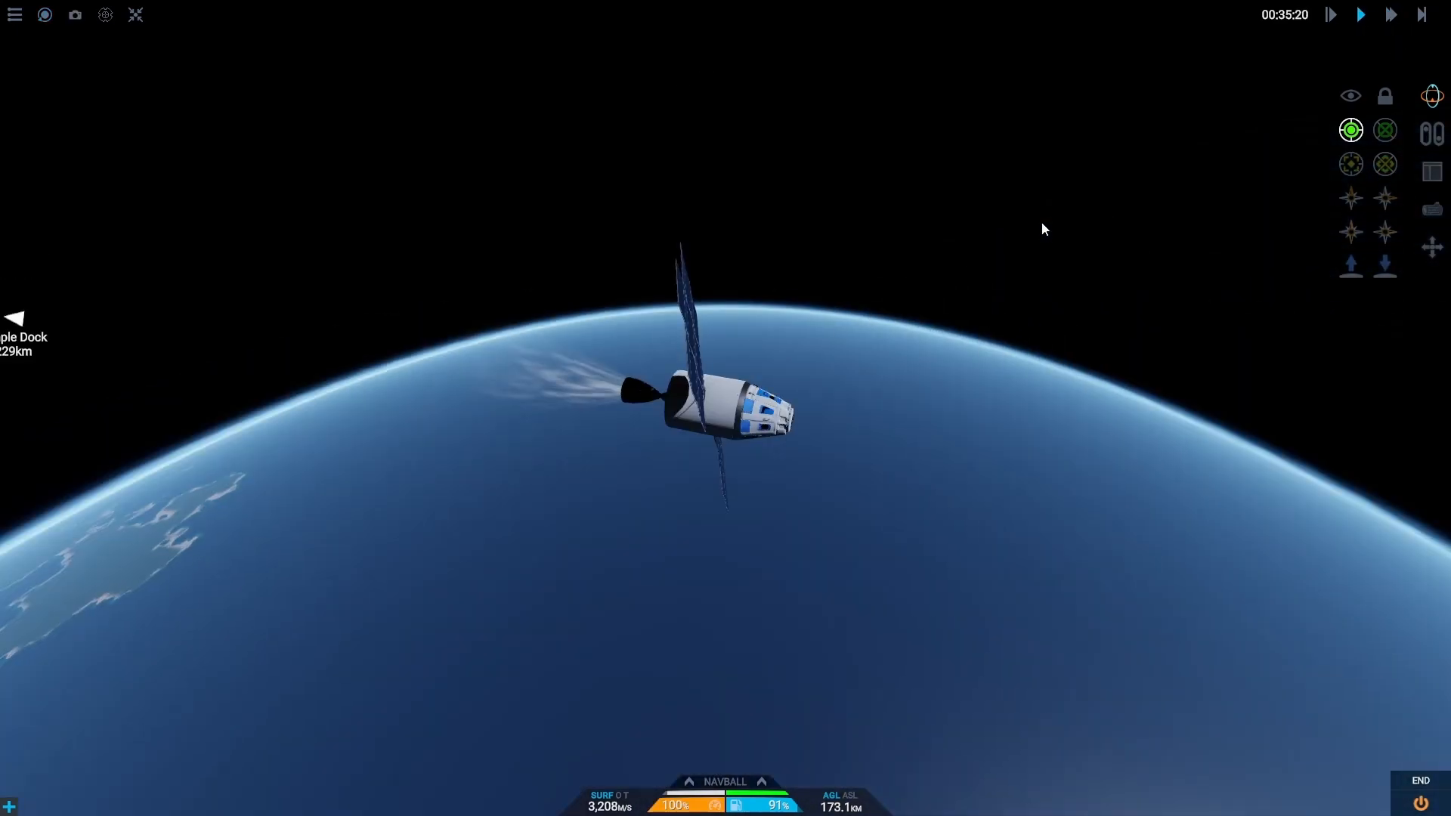
{"action": "left_click", "coordinate": [1389, 15]}
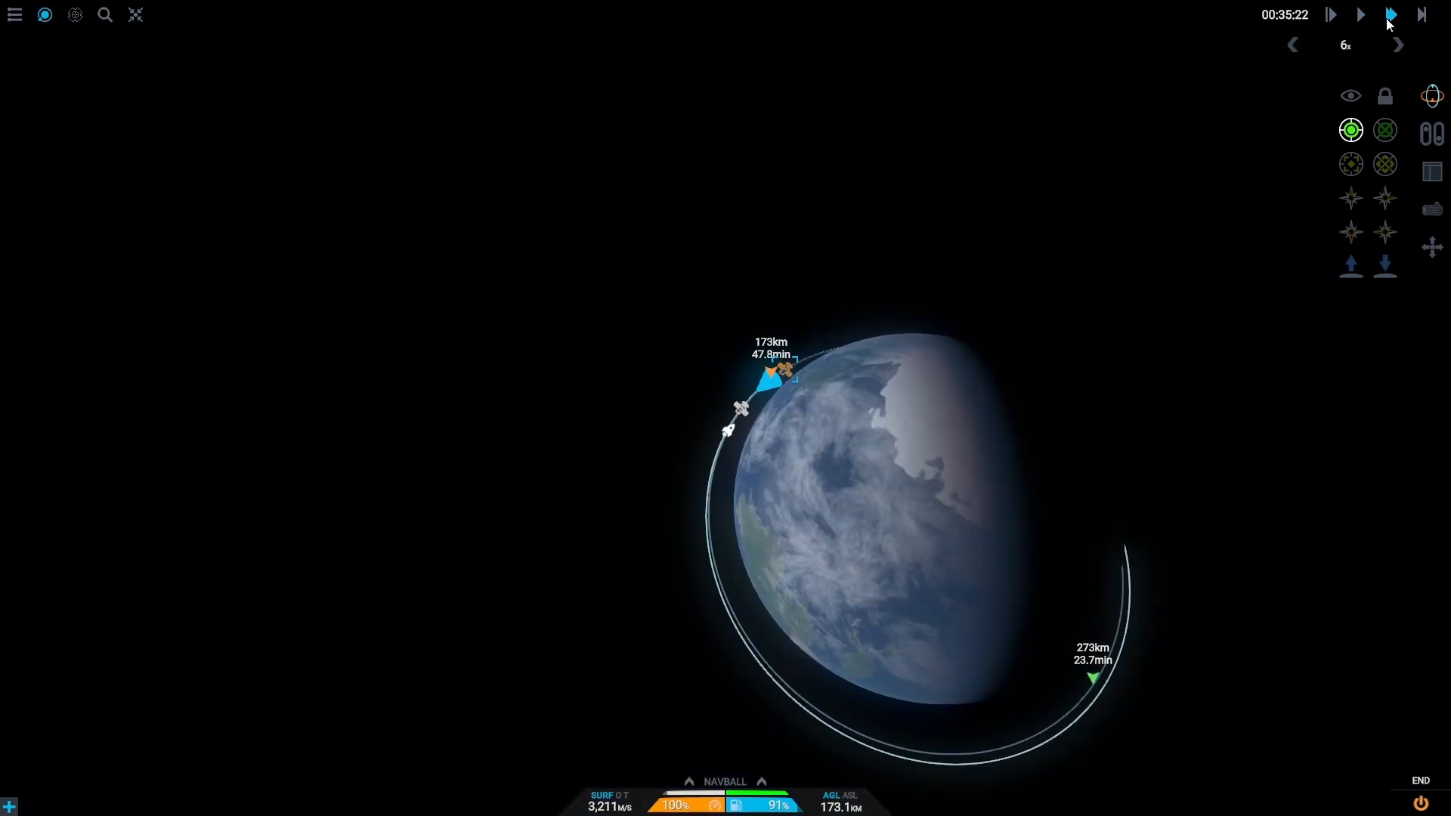
{"action": "mouse_move", "coordinate": [1390, 15]}
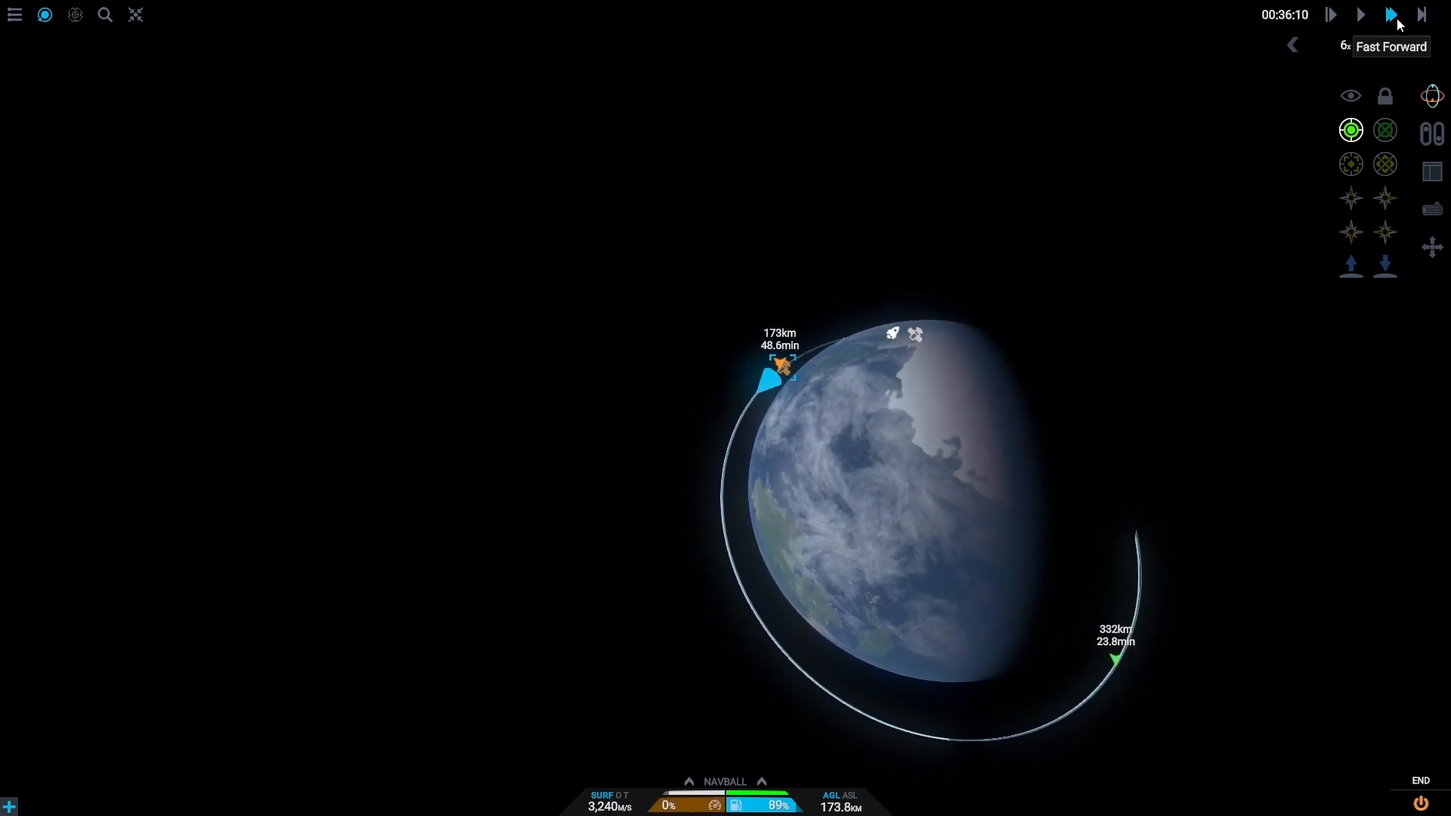
Step: Time-warp over several orbits until Simple Dock is about 2 km away, then resume normal speed
{"action": "left_click", "coordinate": [1392, 13]}
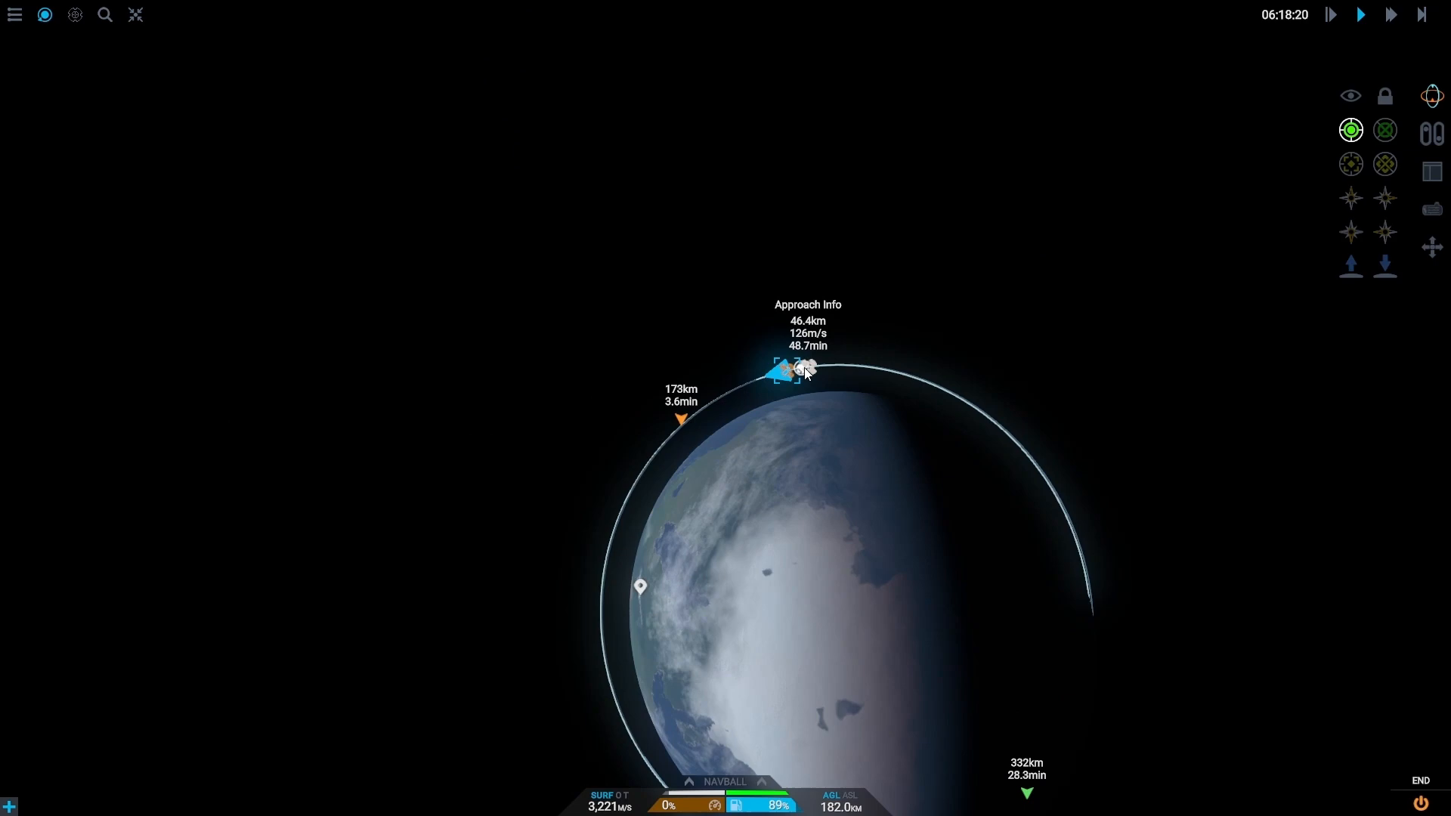
{"action": "left_click", "coordinate": [1390, 13]}
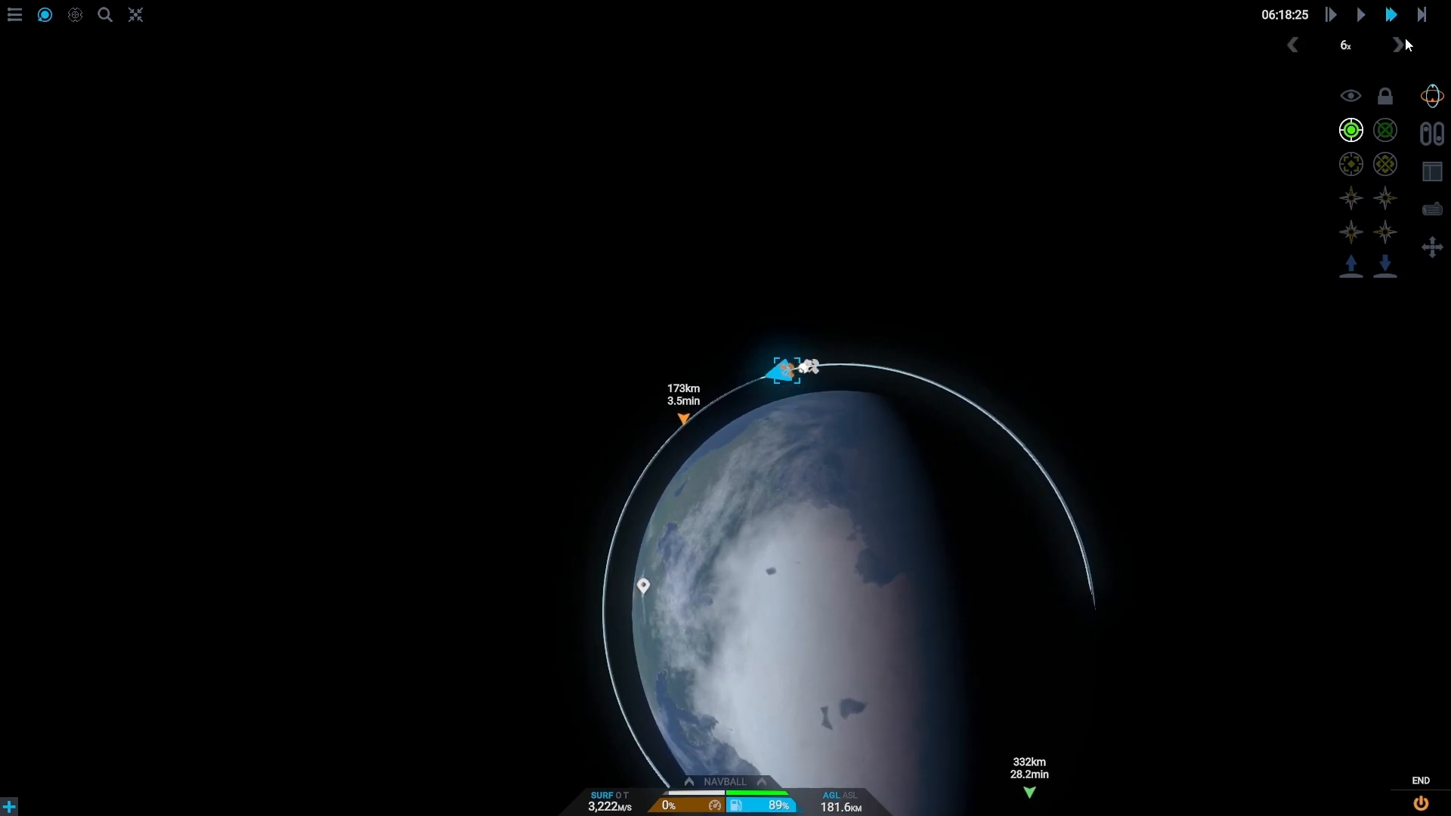
{"action": "left_click", "coordinate": [1398, 45]}
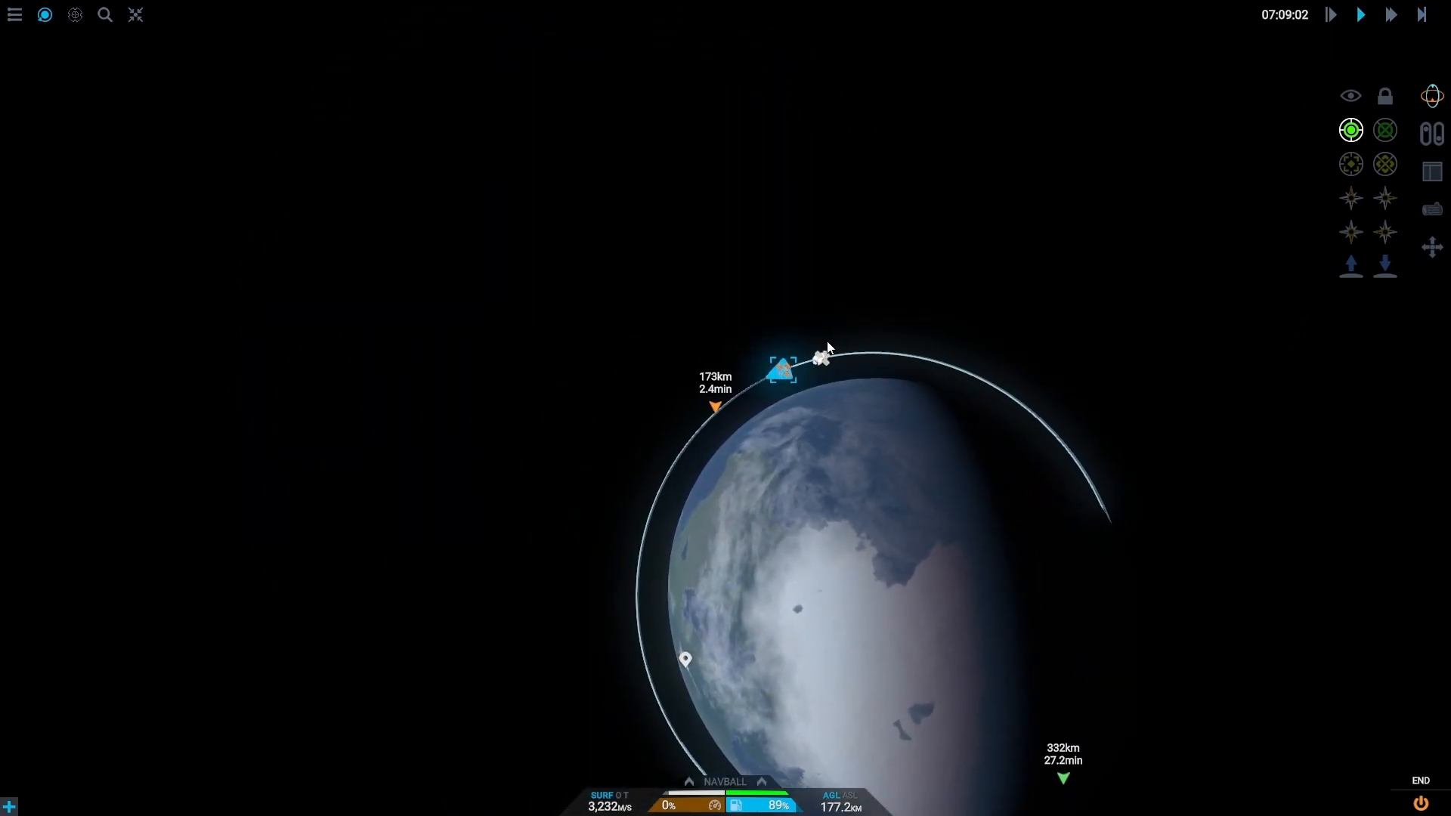
{"action": "left_click", "coordinate": [1390, 14]}
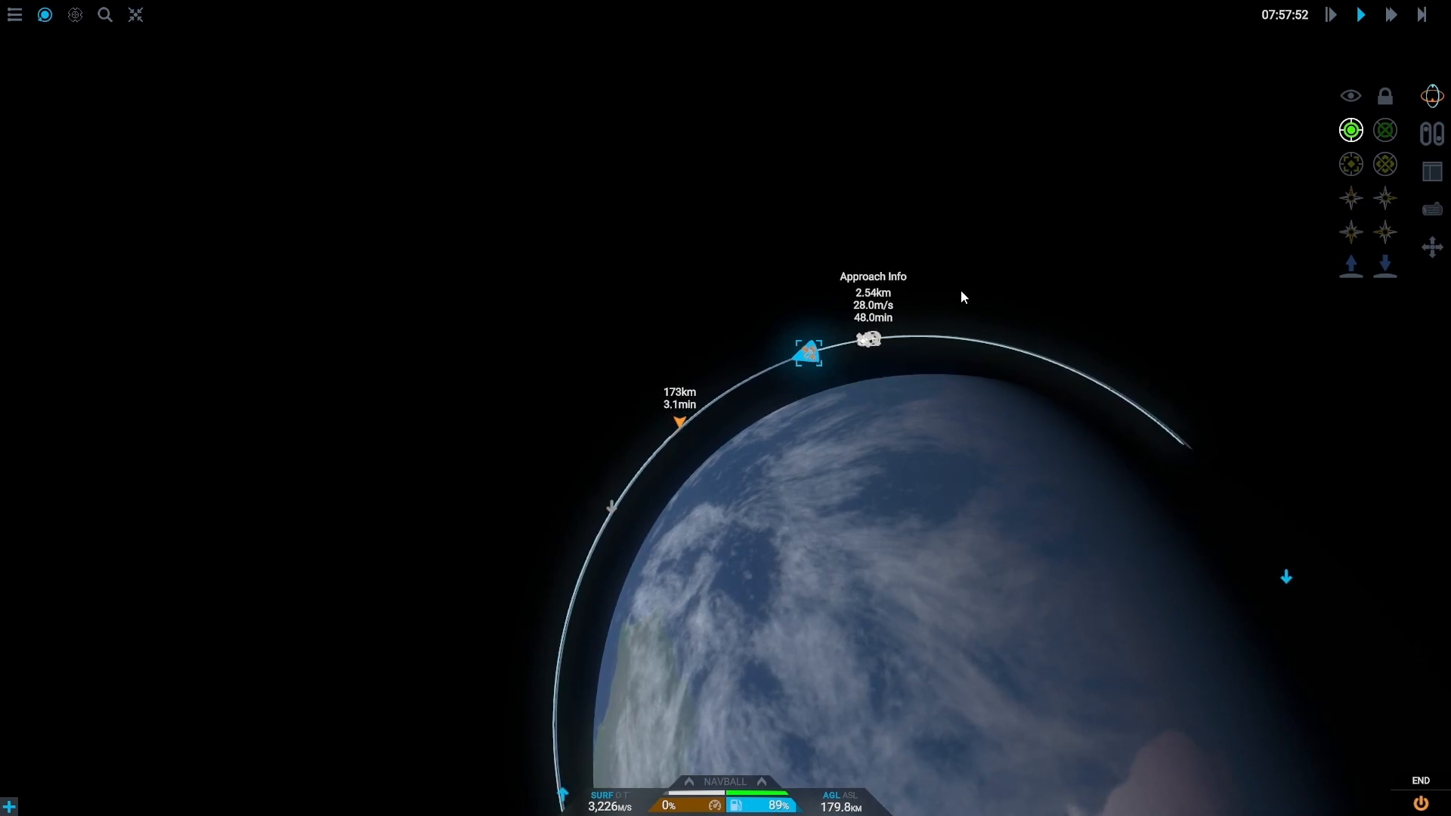
{"action": "left_click", "coordinate": [1390, 14]}
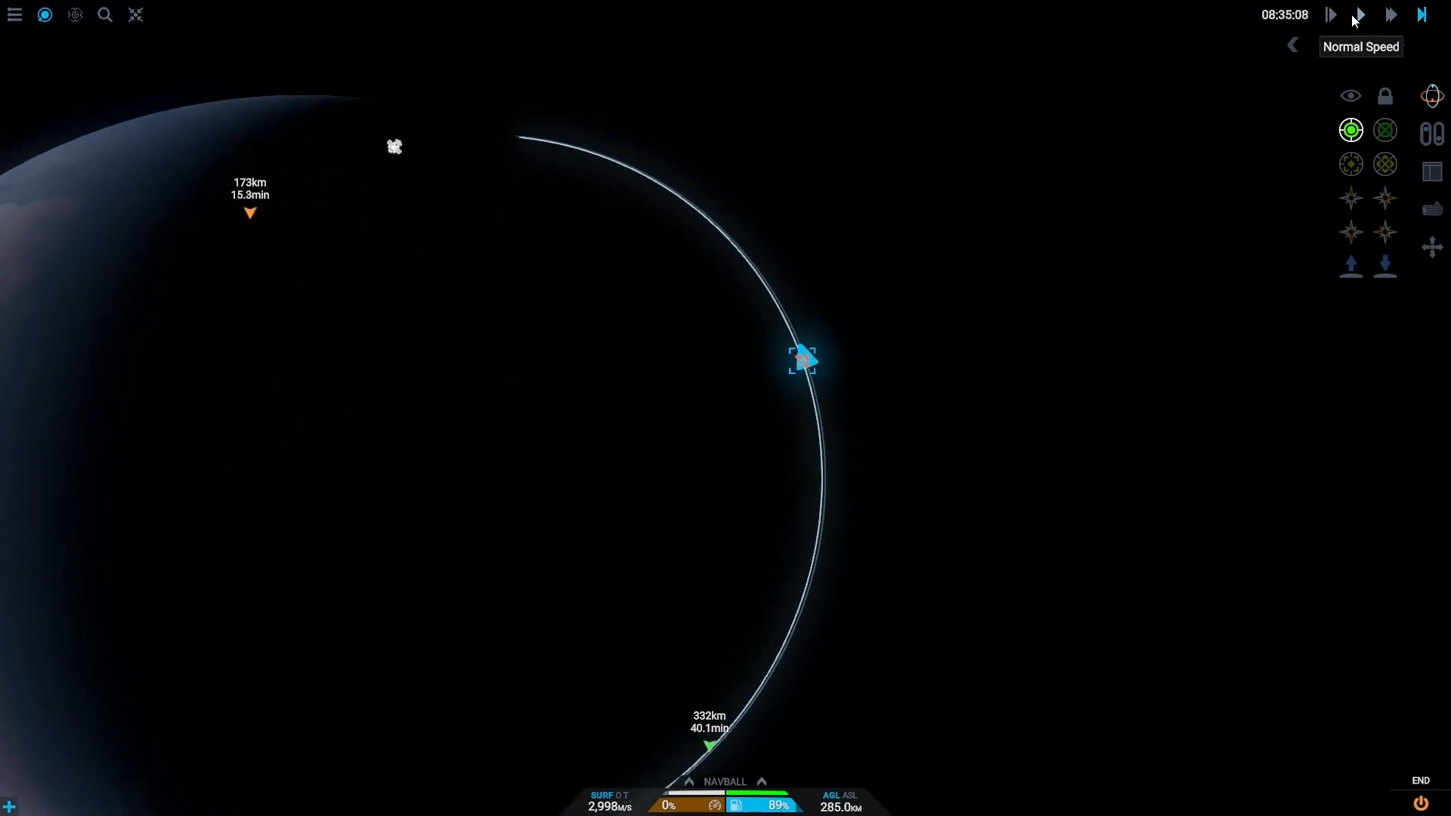
{"action": "left_click", "coordinate": [1359, 14]}
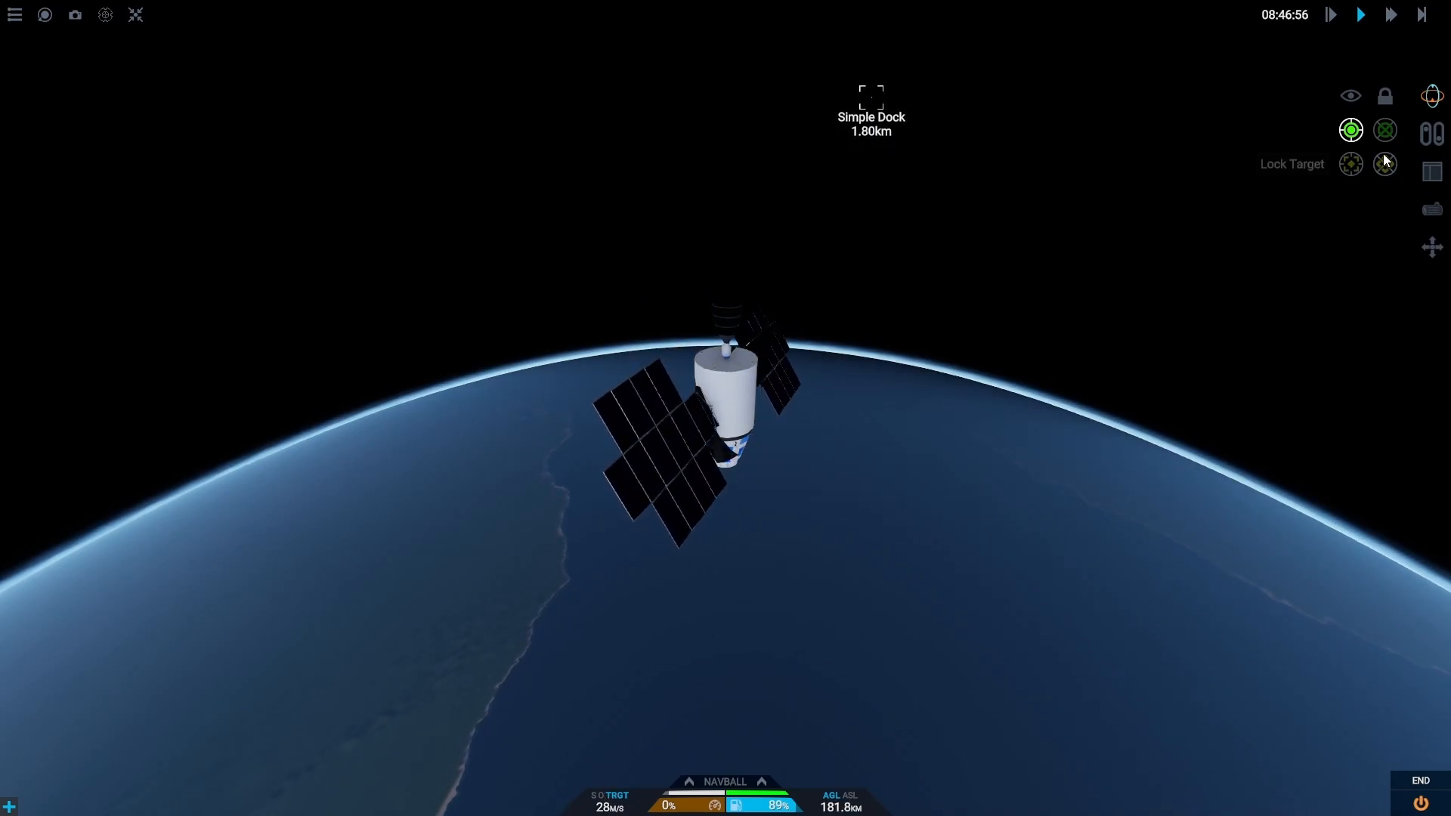
Step: Lock velocity retrograde and brake to 0 m/s relative, 2.03 km out, then face Simple Dock
{"action": "left_click", "coordinate": [1332, 14]}
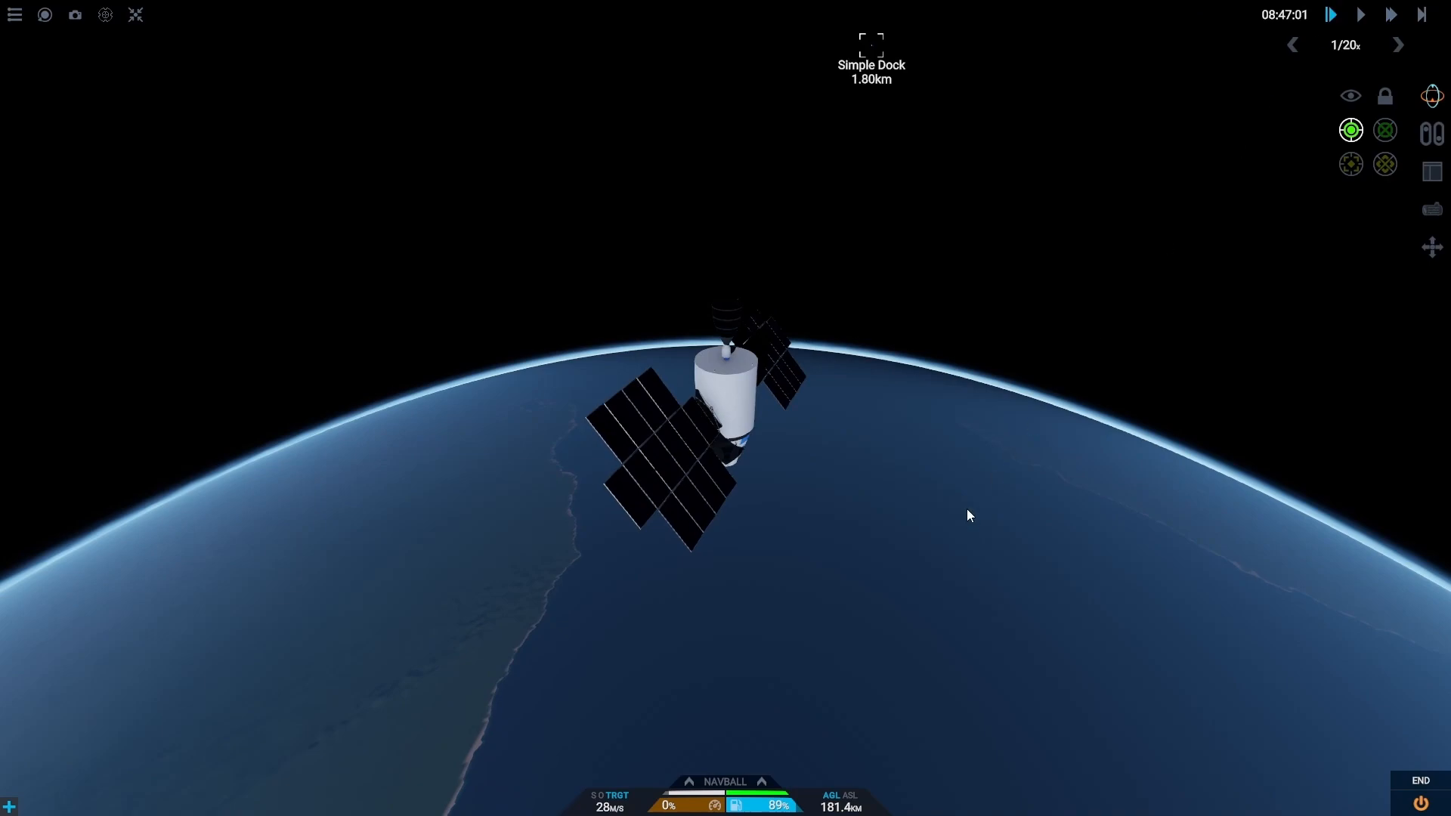
{"action": "left_click", "coordinate": [1386, 129]}
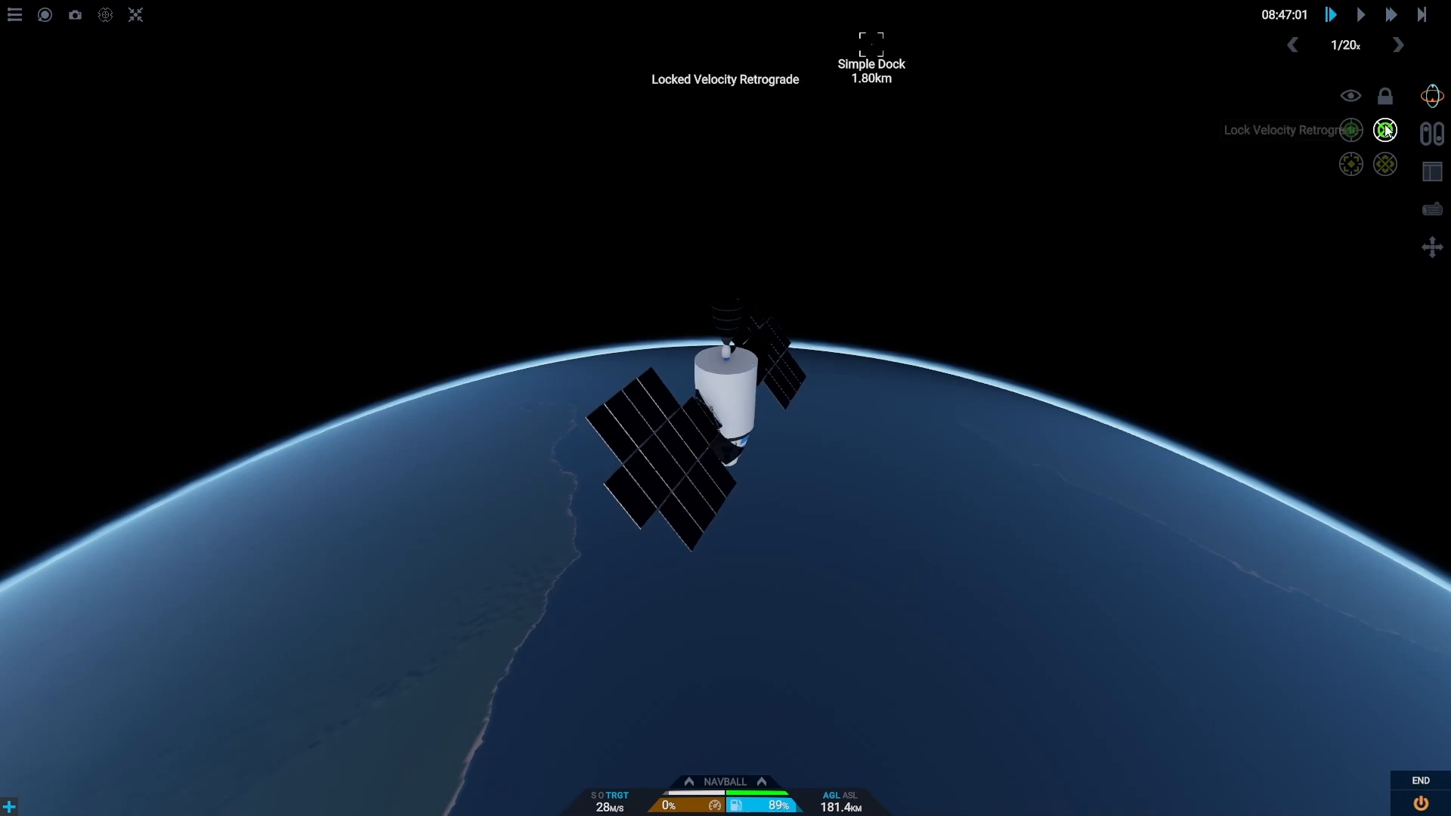
{"action": "left_click", "coordinate": [1392, 14]}
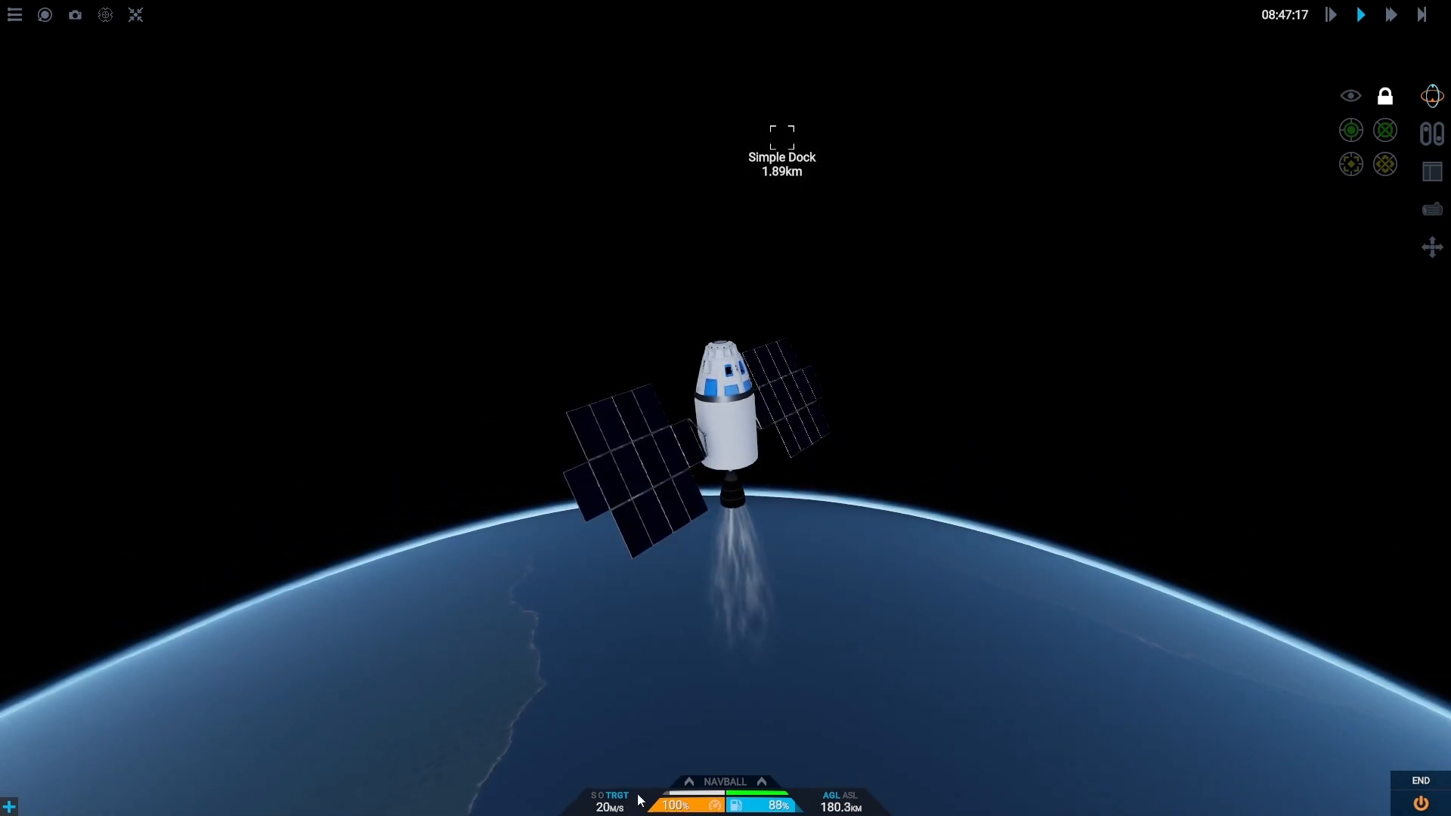
{"action": "mouse_move", "coordinate": [557, 789]}
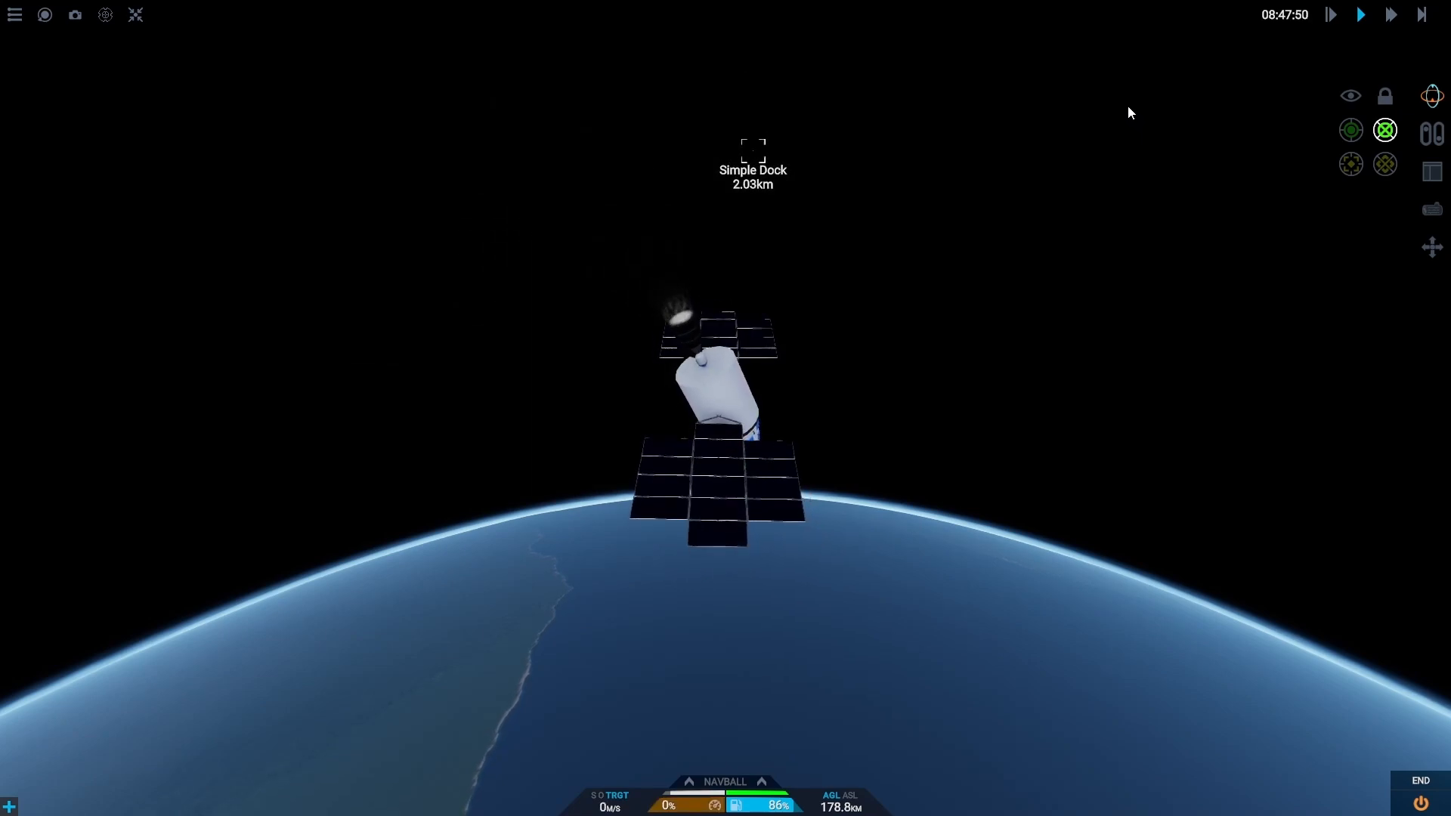
{"action": "left_click", "coordinate": [1350, 164]}
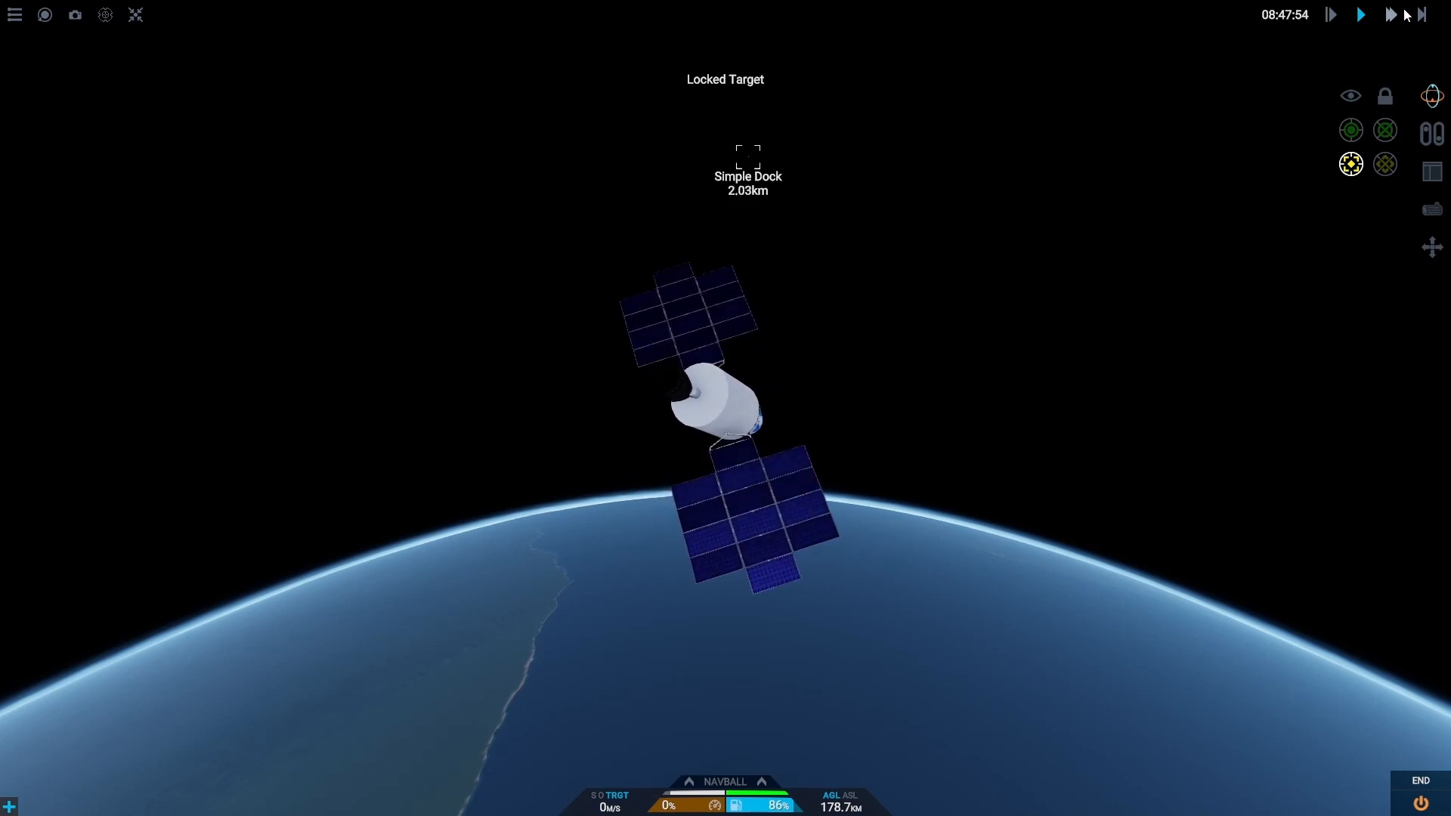
Step: Burn briefly toward Simple Dock and warp while coasting to 1.23 km at 11 m/s
{"action": "left_click", "coordinate": [1390, 14]}
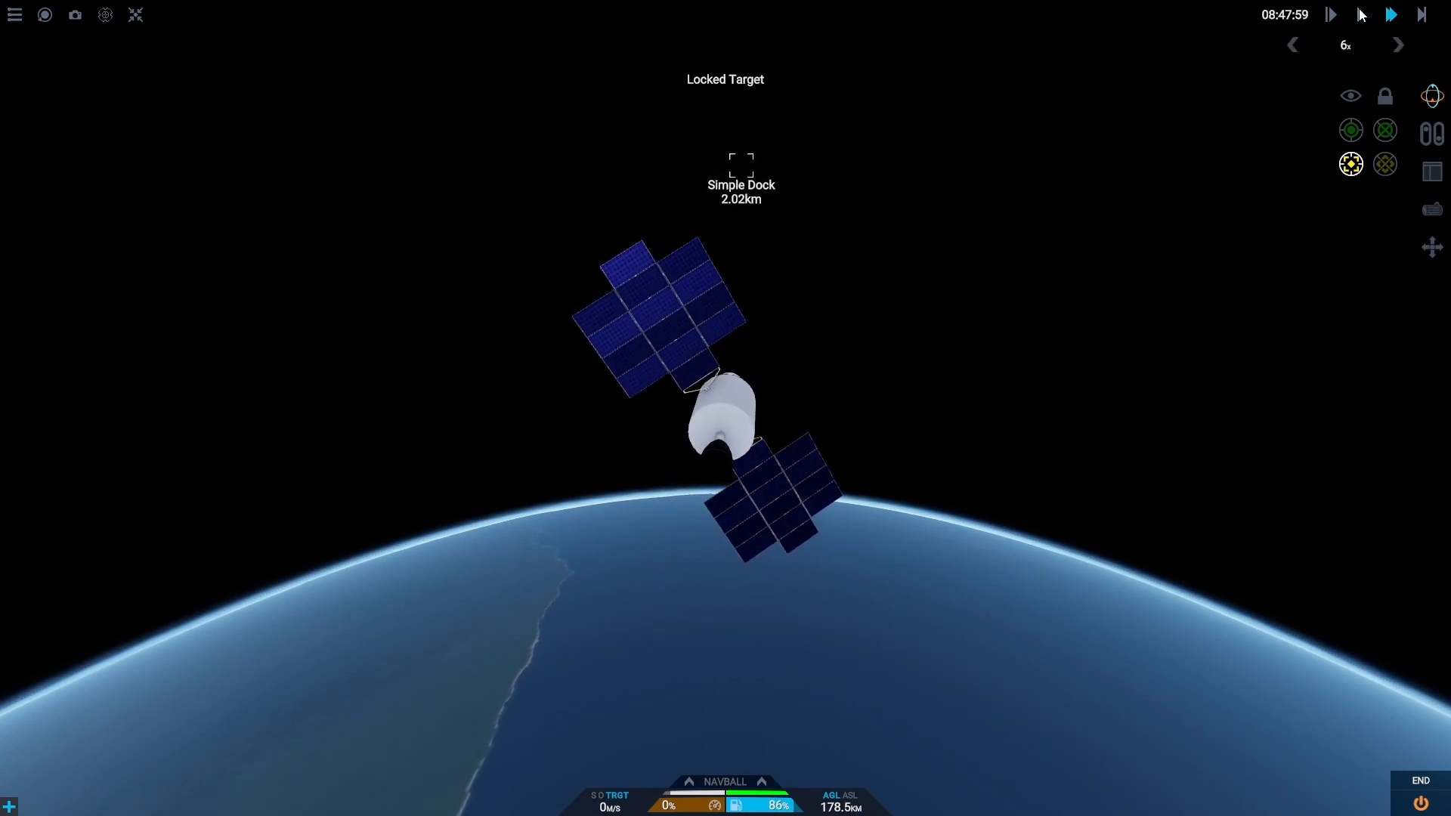
{"action": "left_click", "coordinate": [1331, 13]}
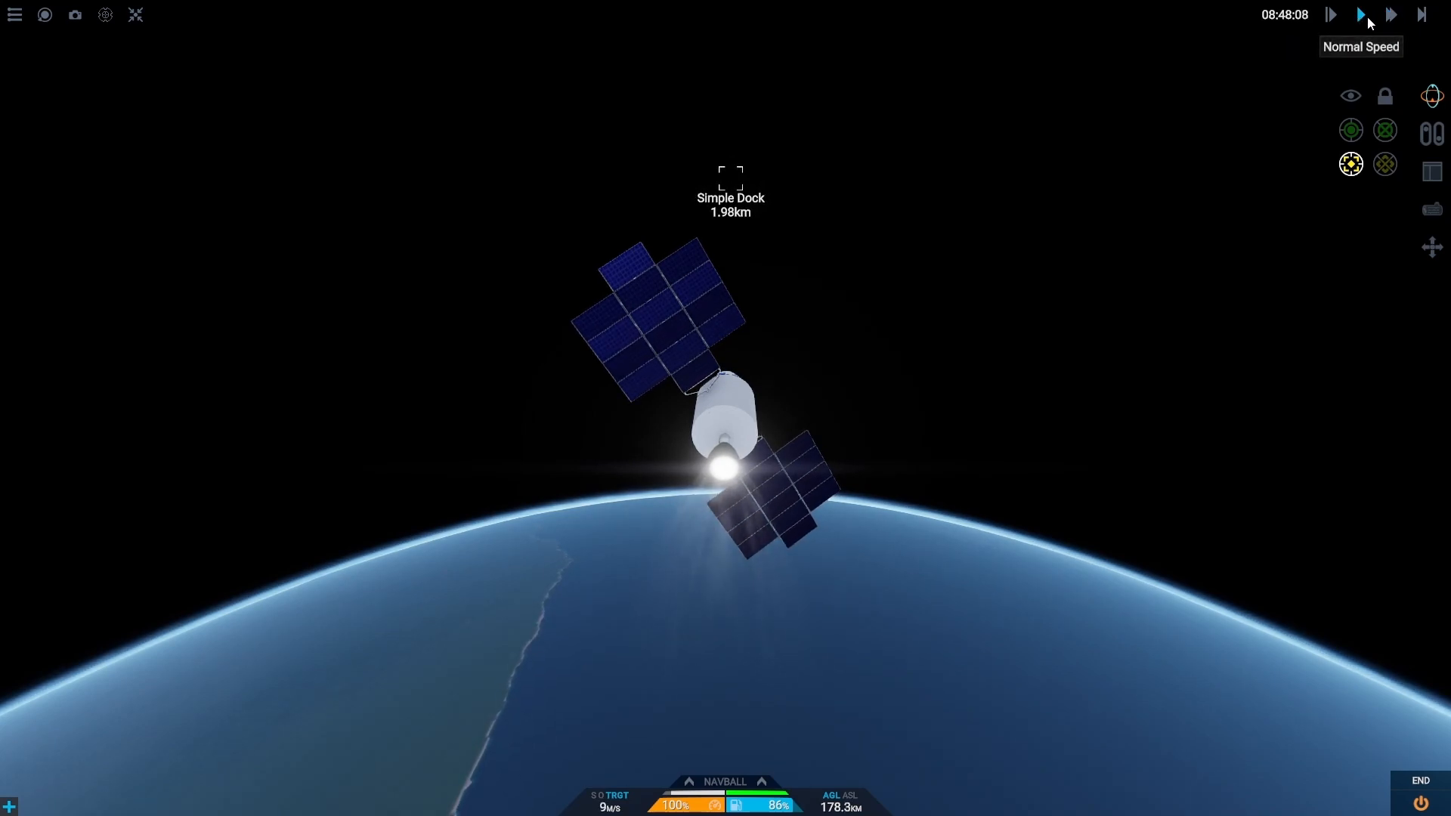
{"action": "left_click", "coordinate": [1390, 15]}
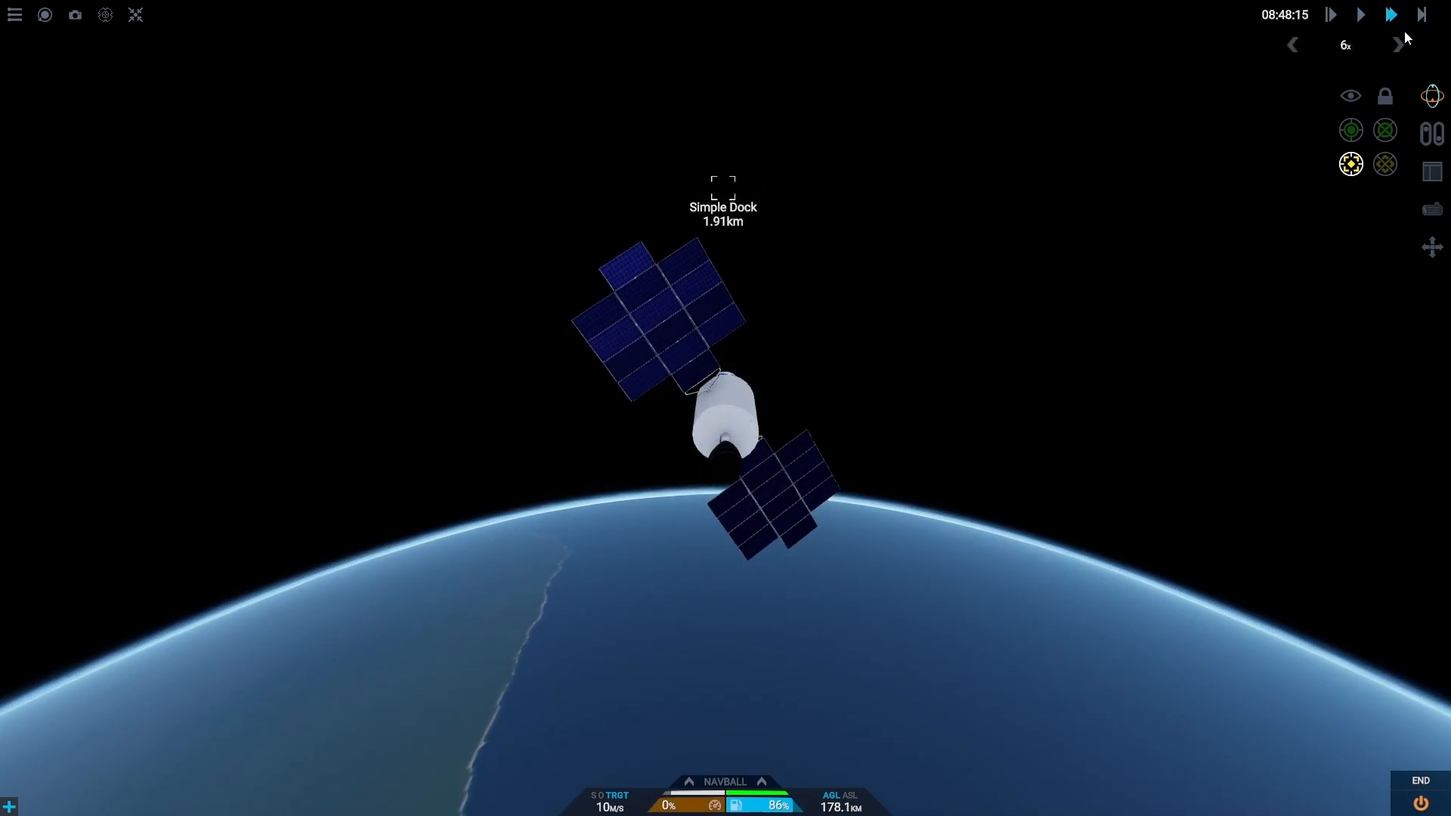
{"action": "left_click", "coordinate": [1433, 133]}
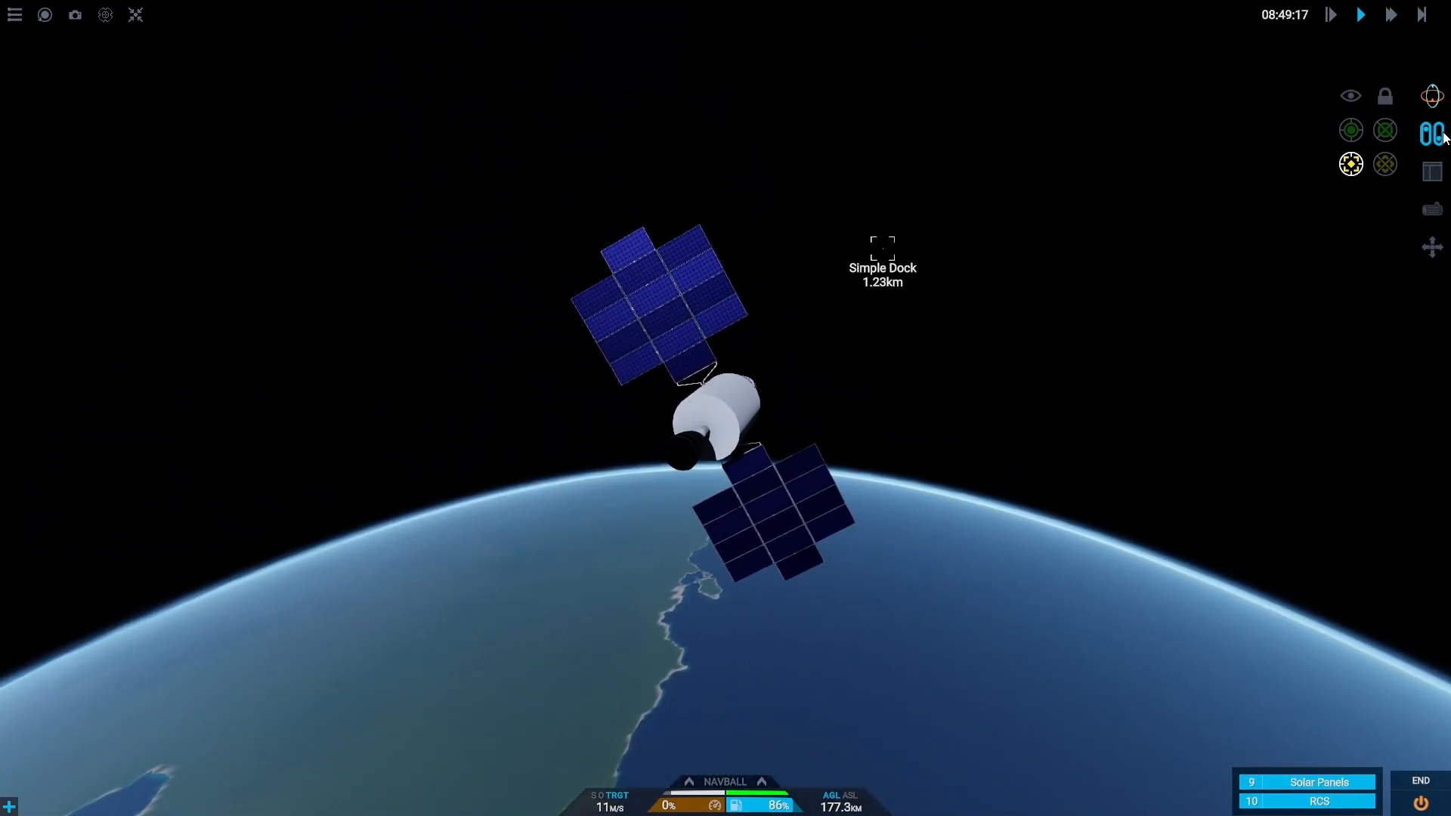
Step: Warp closer, brake retrograde, and re-lock on Simple Dock, holding about 14 m at 0 m/s
{"action": "left_click", "coordinate": [1390, 14]}
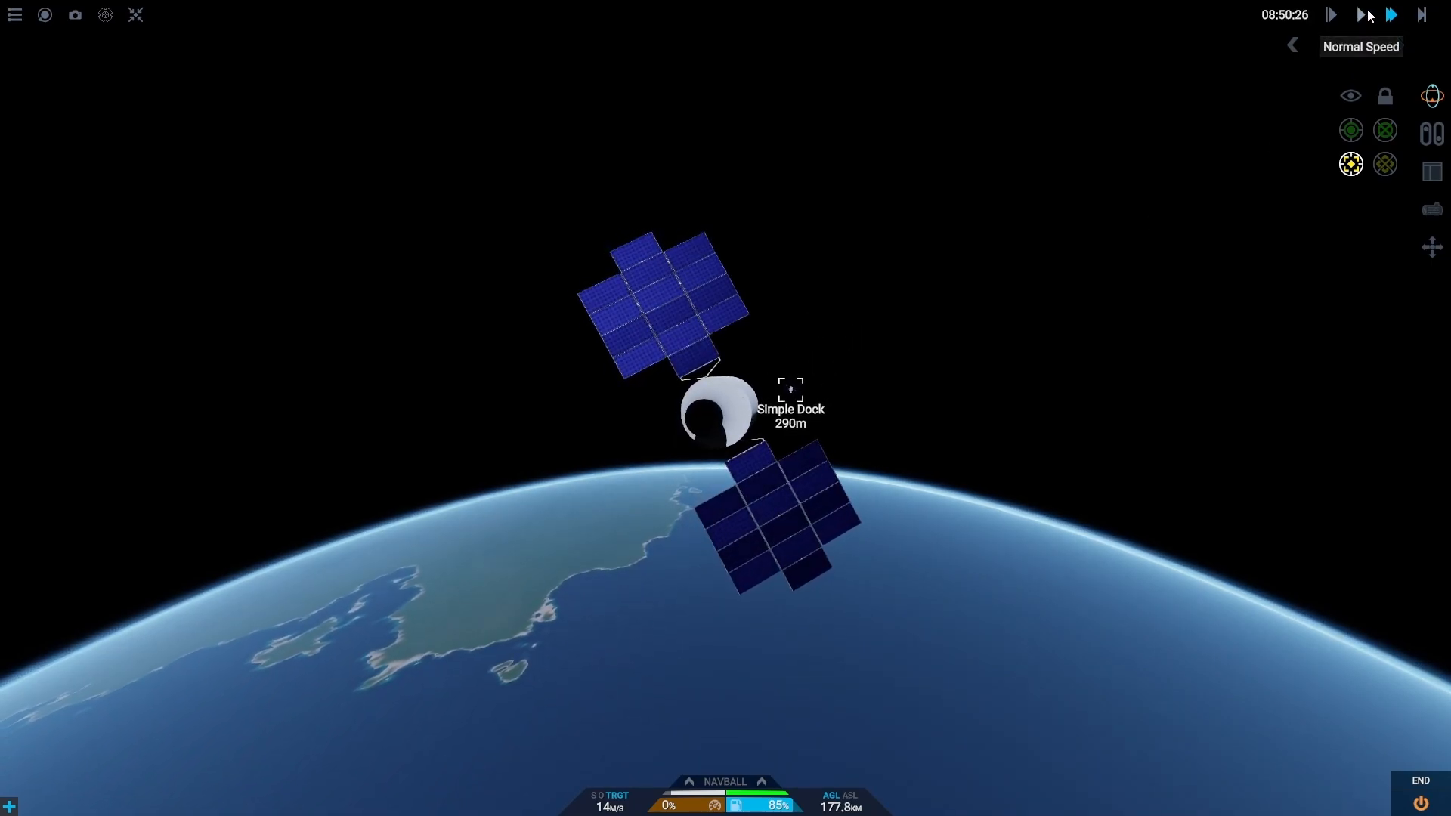
{"action": "left_click", "coordinate": [1386, 129]}
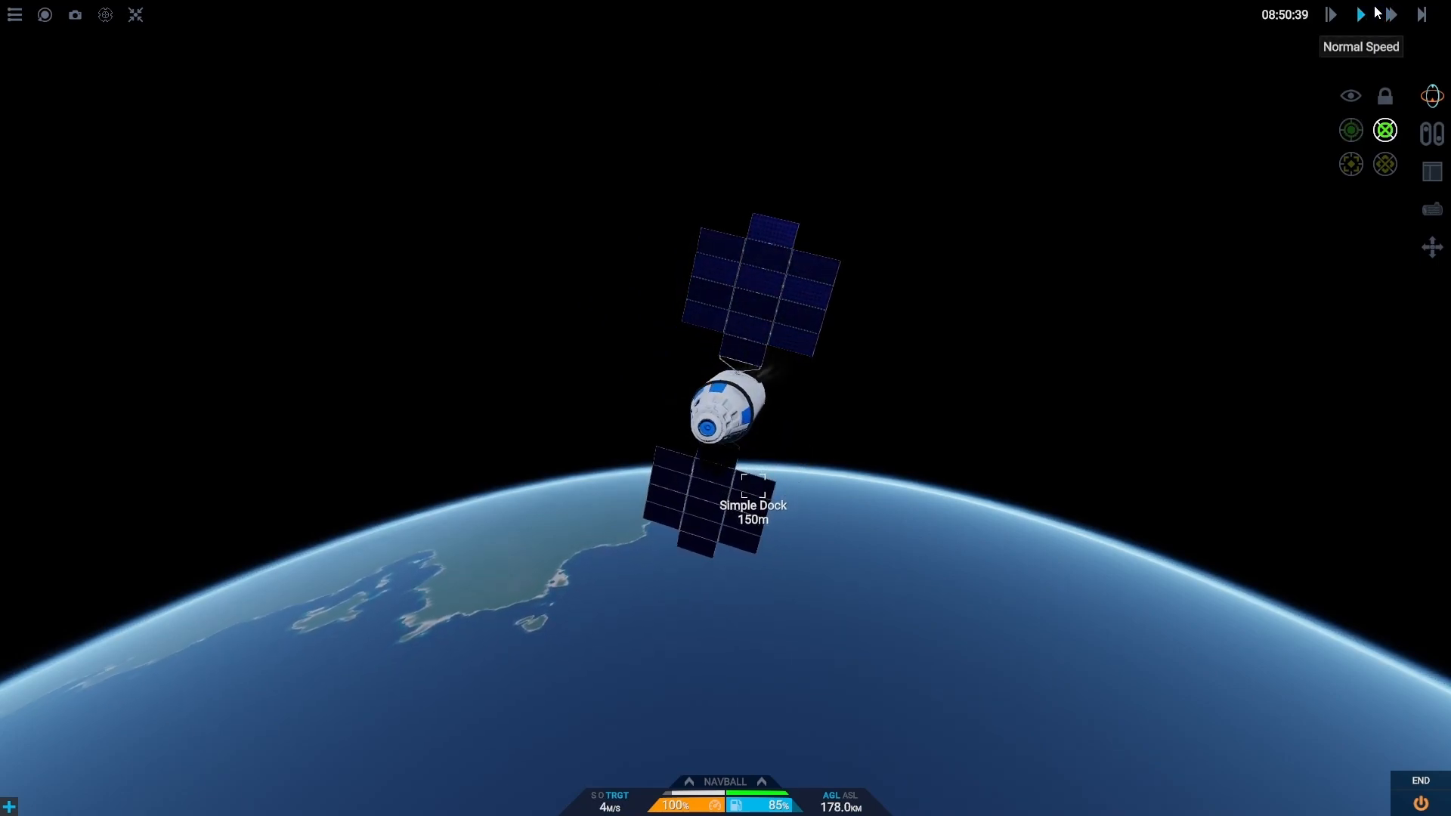
{"action": "left_click", "coordinate": [1388, 14]}
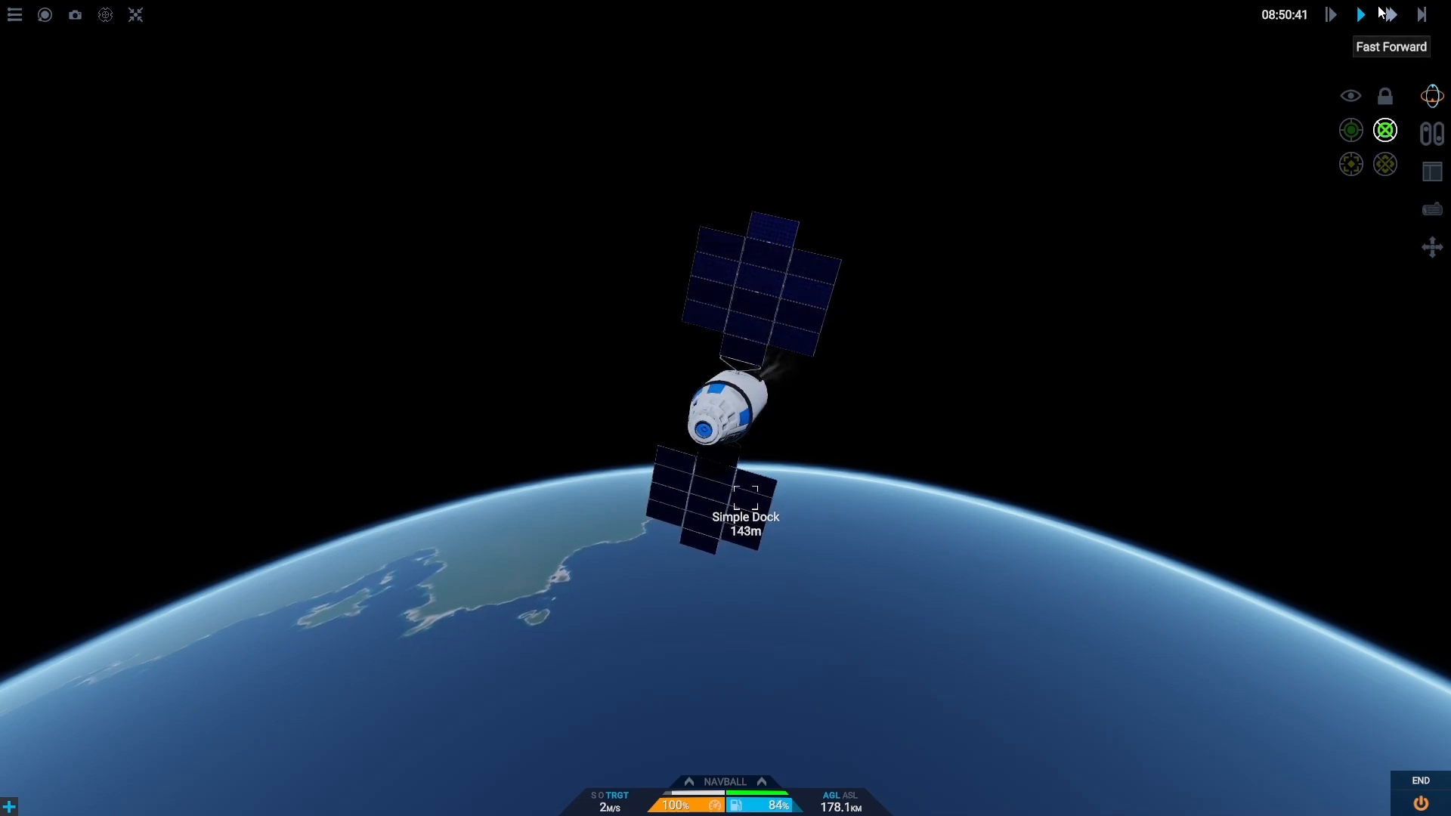
{"action": "left_click", "coordinate": [1359, 14]}
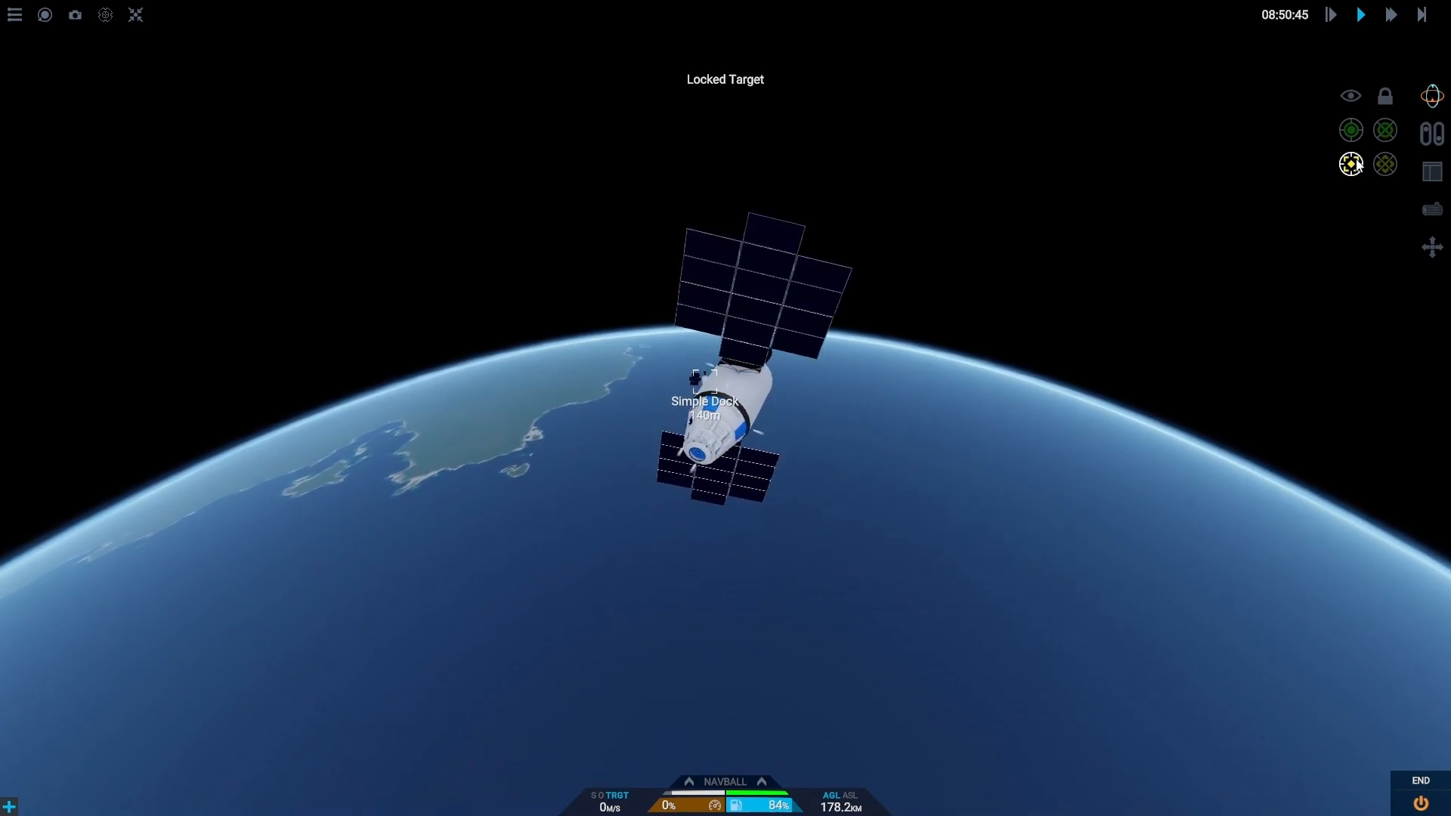
{"action": "mouse_move", "coordinate": [1385, 95]}
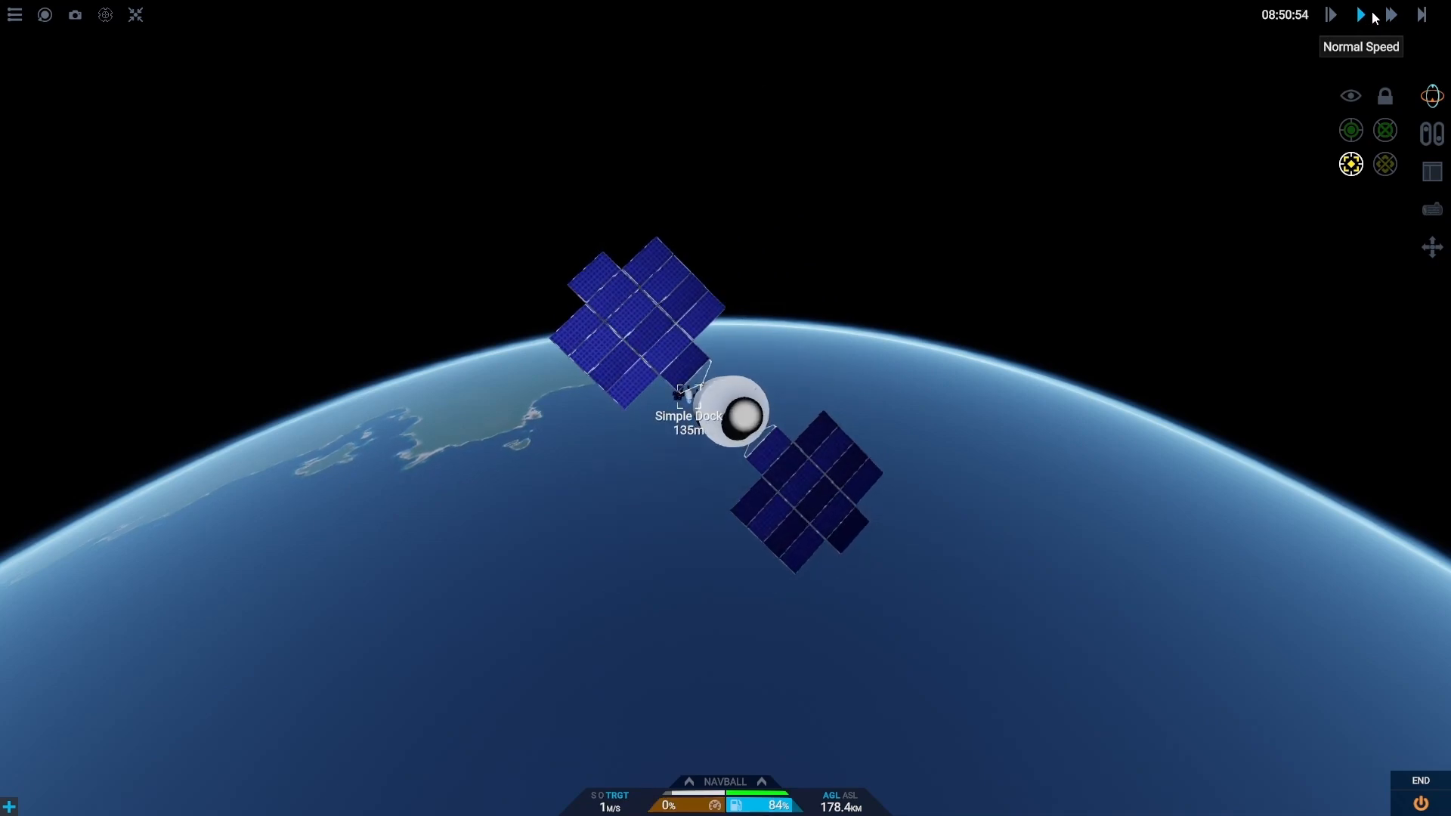
{"action": "left_click", "coordinate": [1390, 14]}
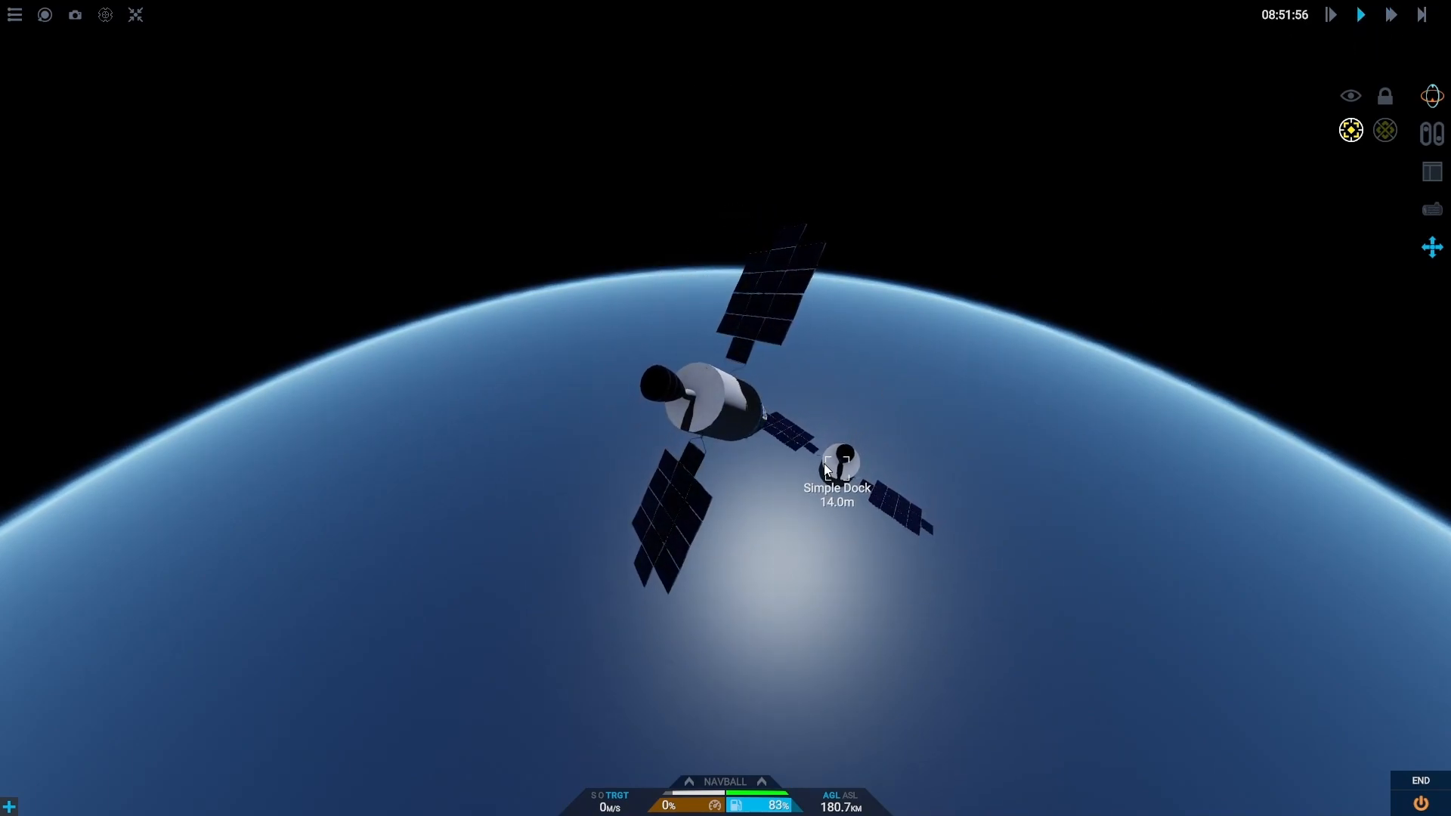
Step: Switch to the capsule's command pod, target Simple Dock's docking port, and aim at it
{"action": "left_click", "coordinate": [837, 461]}
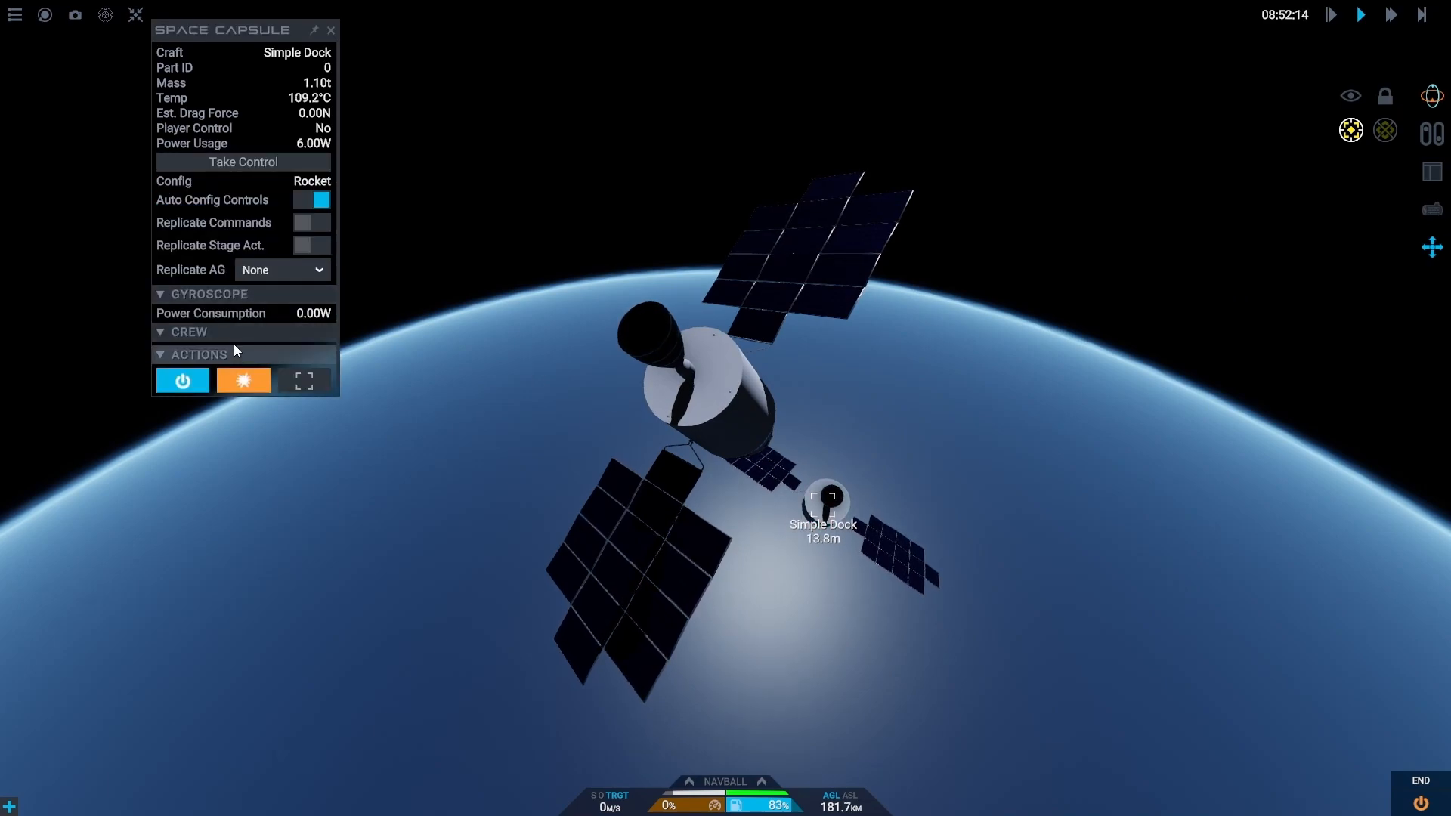
{"action": "left_click", "coordinate": [243, 161]}
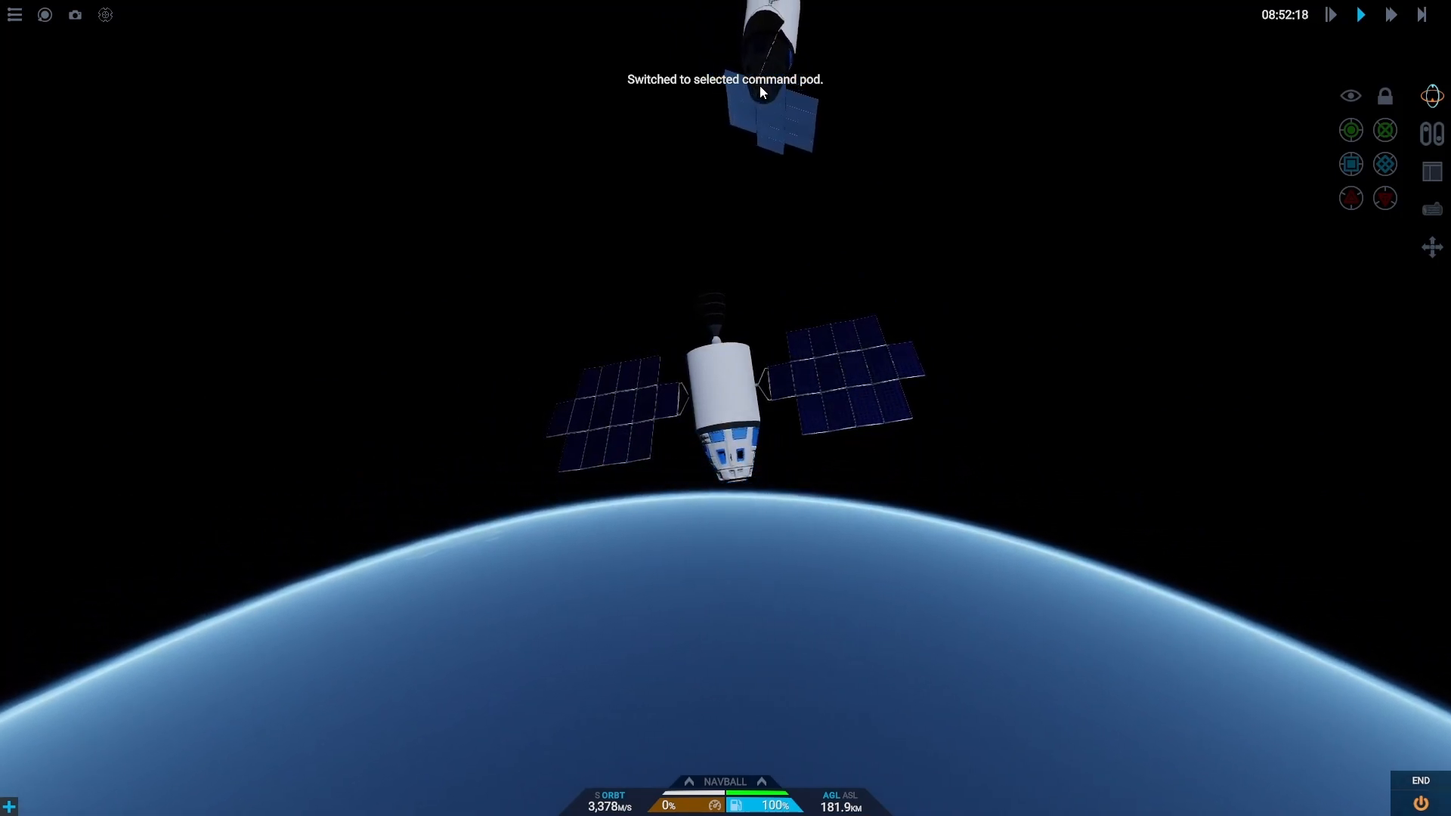
{"action": "left_click", "coordinate": [763, 100]}
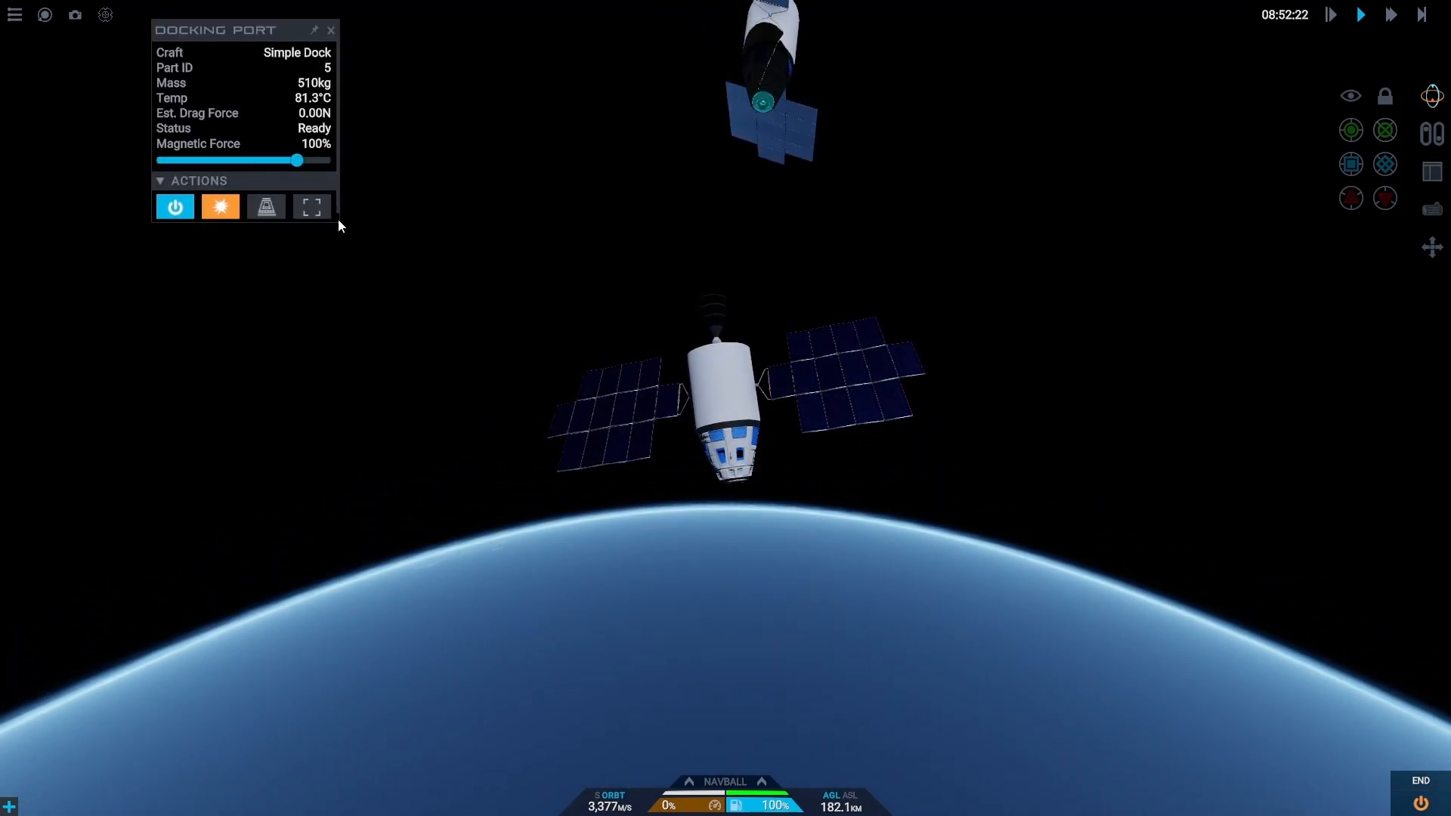
{"action": "left_click", "coordinate": [312, 207]}
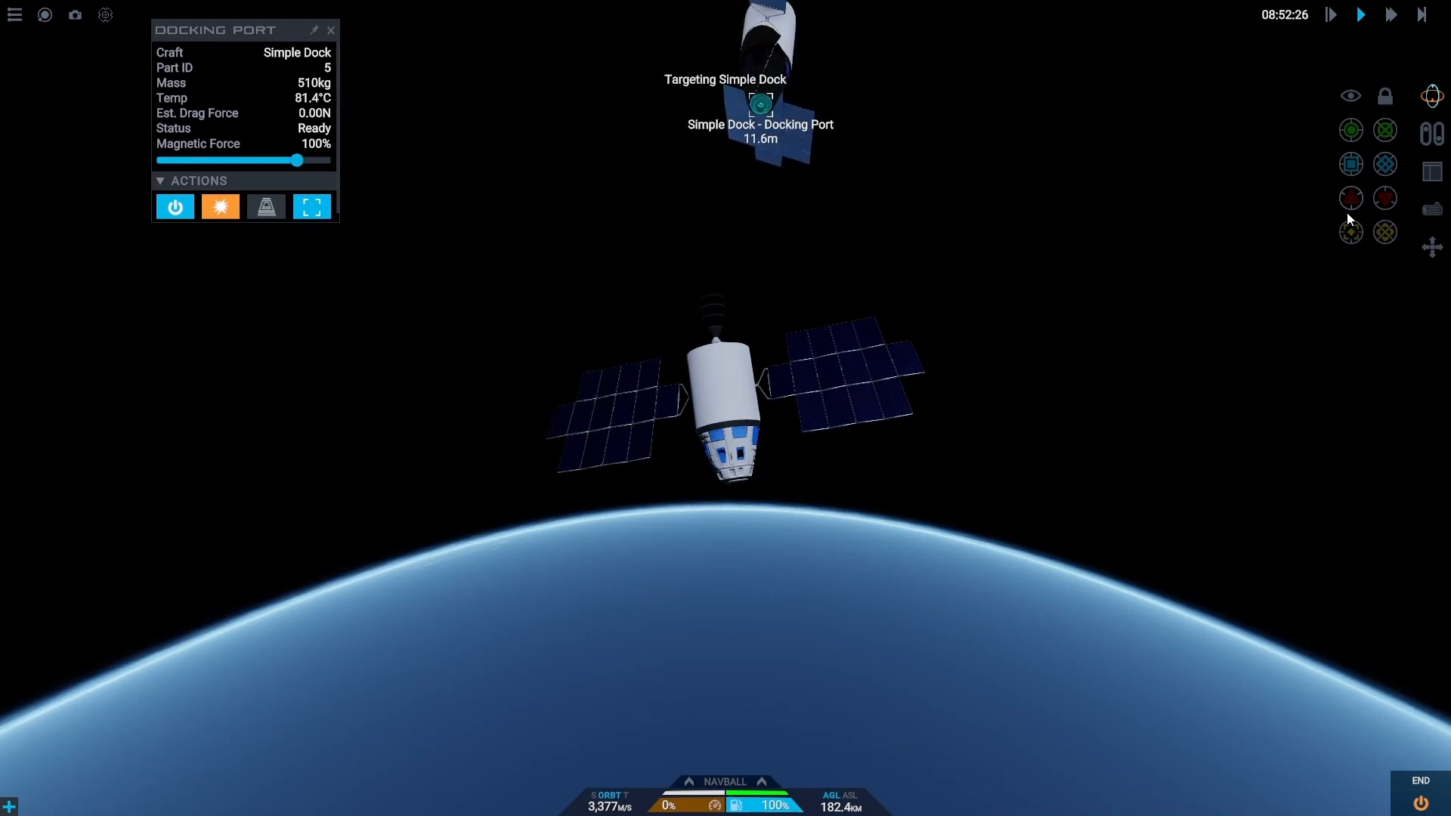
{"action": "left_click", "coordinate": [1351, 231]}
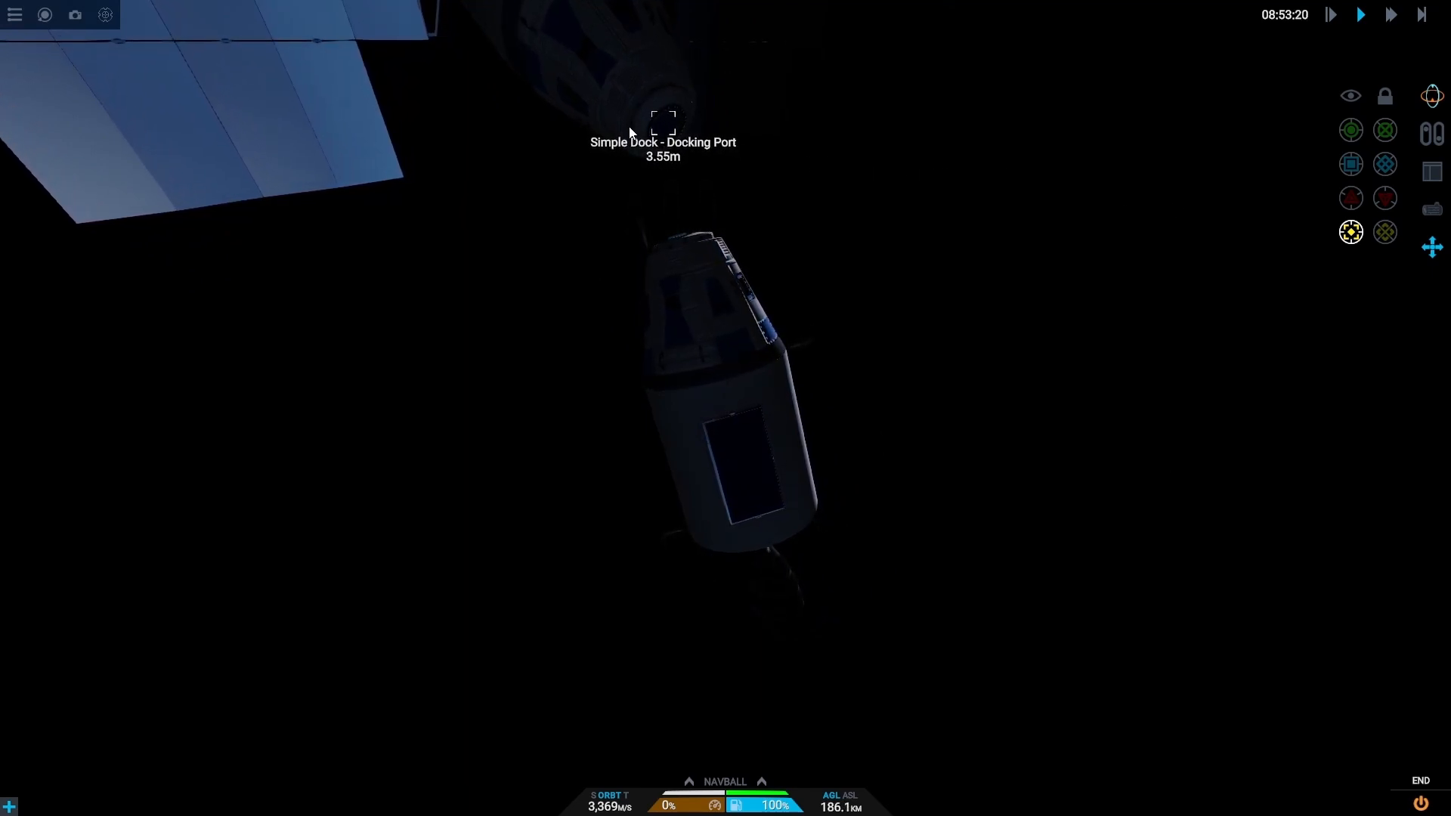
Step: Select the Simple Dock capsule and take control of its command pod
{"action": "left_click", "coordinate": [662, 116]}
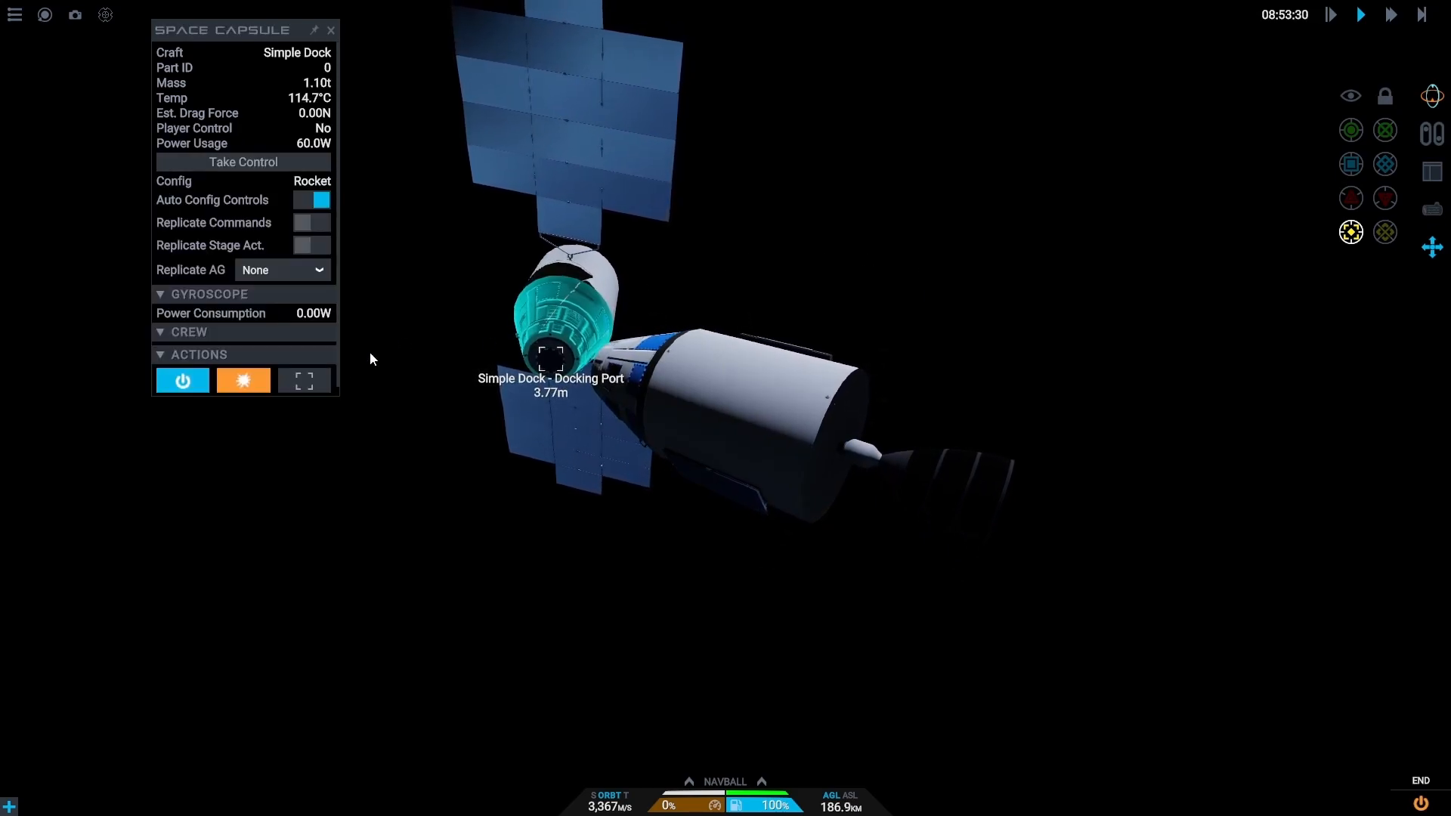
{"action": "left_click", "coordinate": [242, 161]}
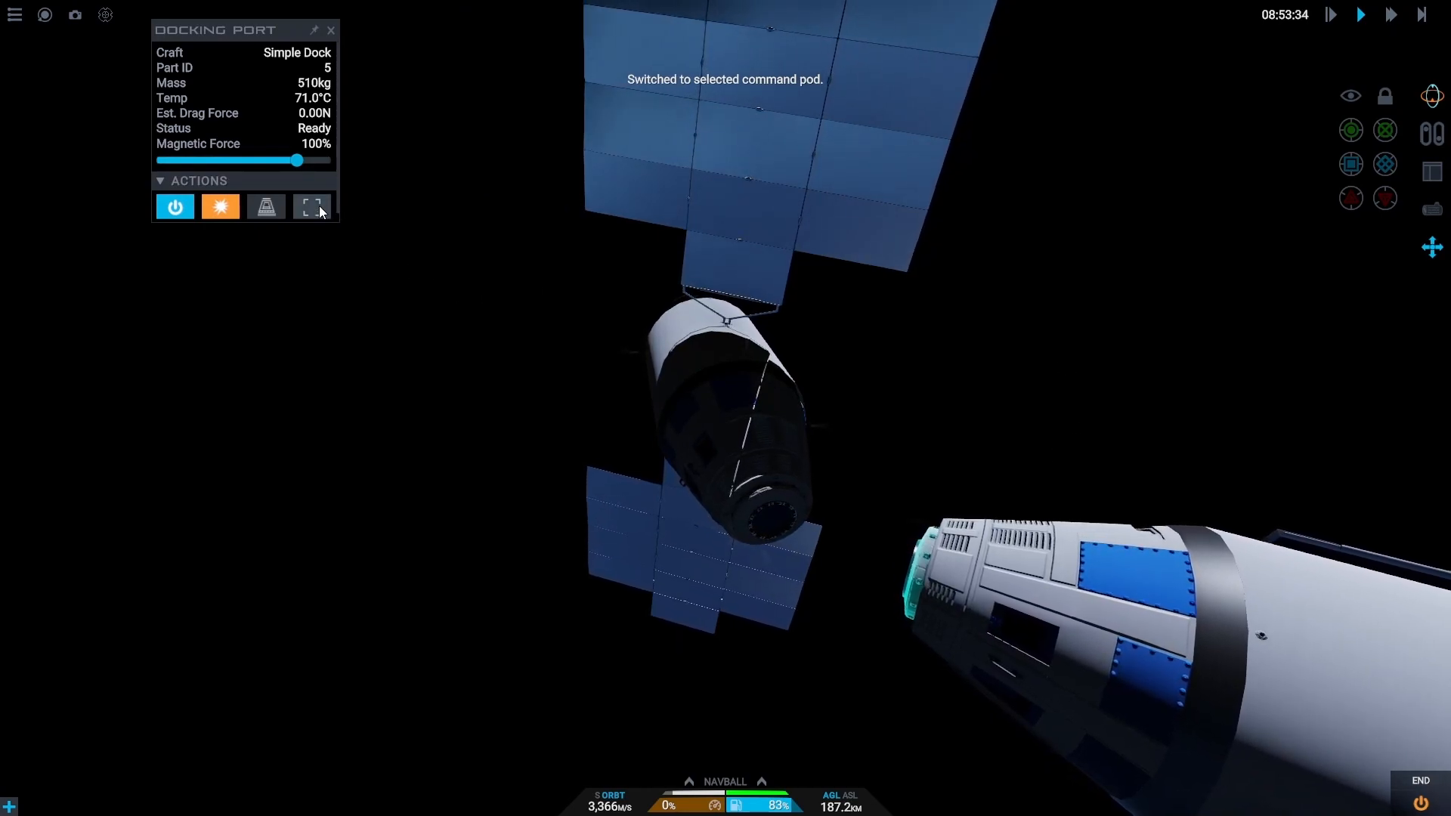
Step: Target Simple Dock's docking port, then disable sideways translation once docked
{"action": "left_click", "coordinate": [312, 206]}
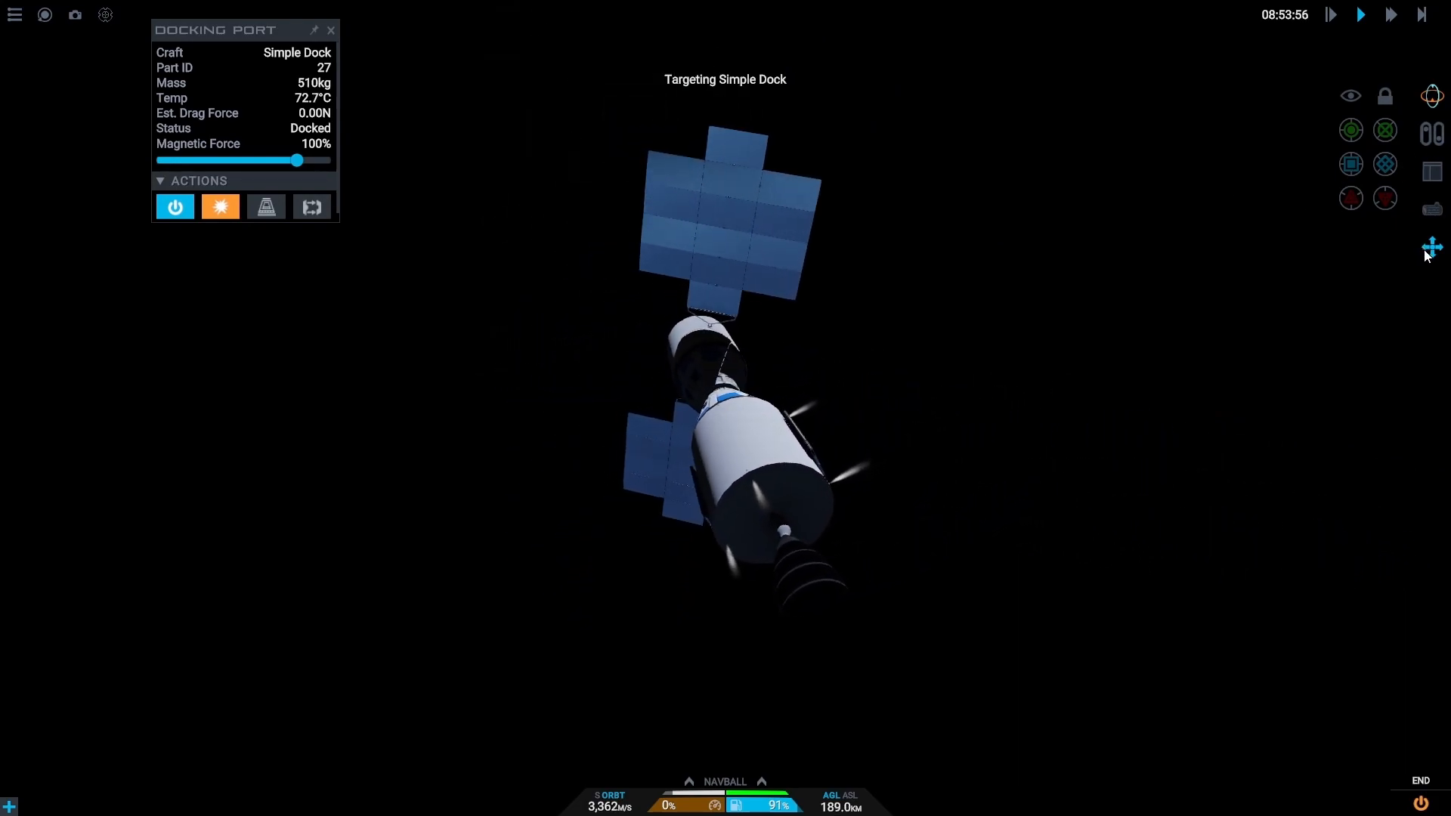
{"action": "left_click", "coordinate": [1432, 247]}
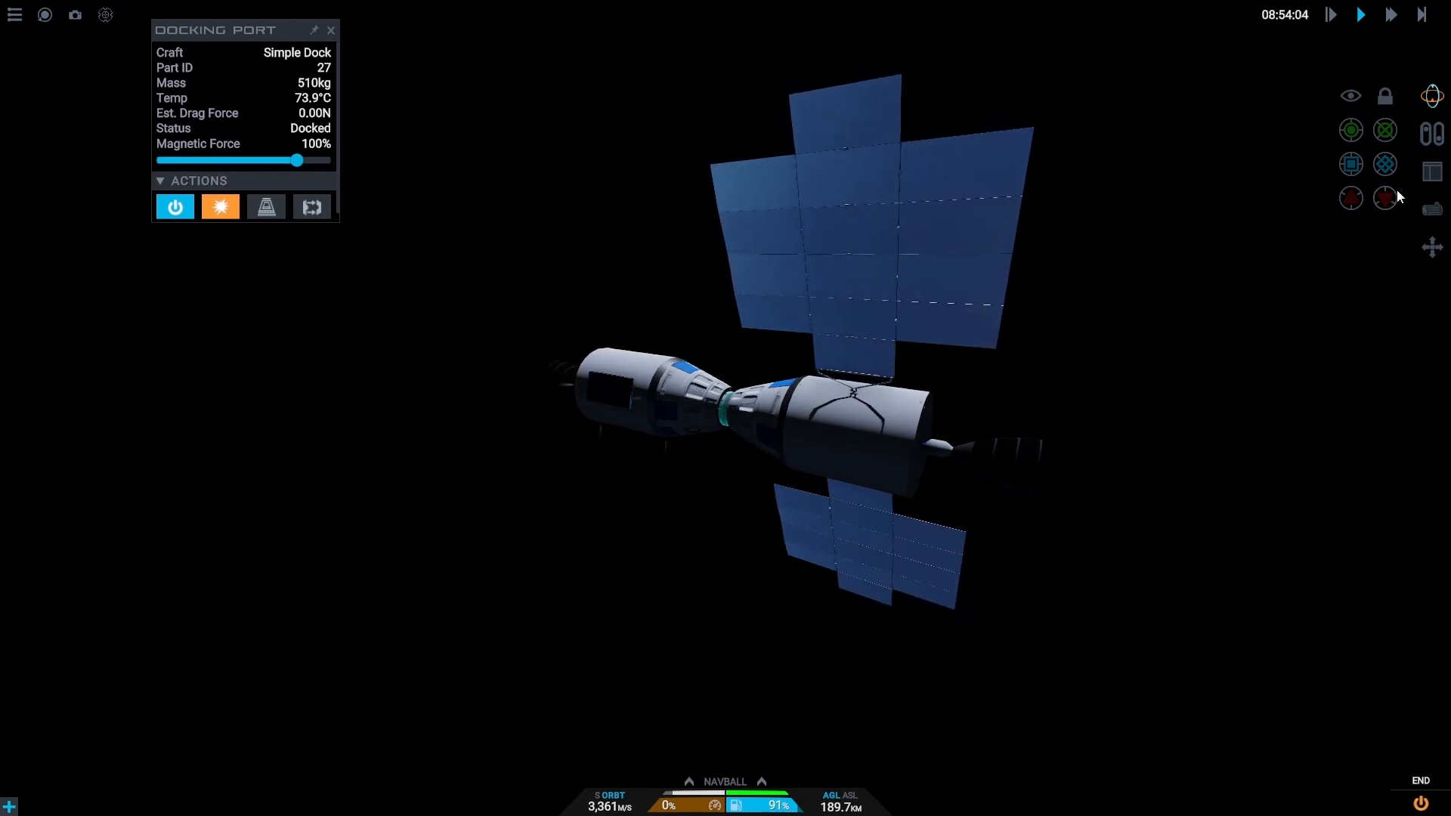
{"action": "mouse_move", "coordinate": [1386, 198]}
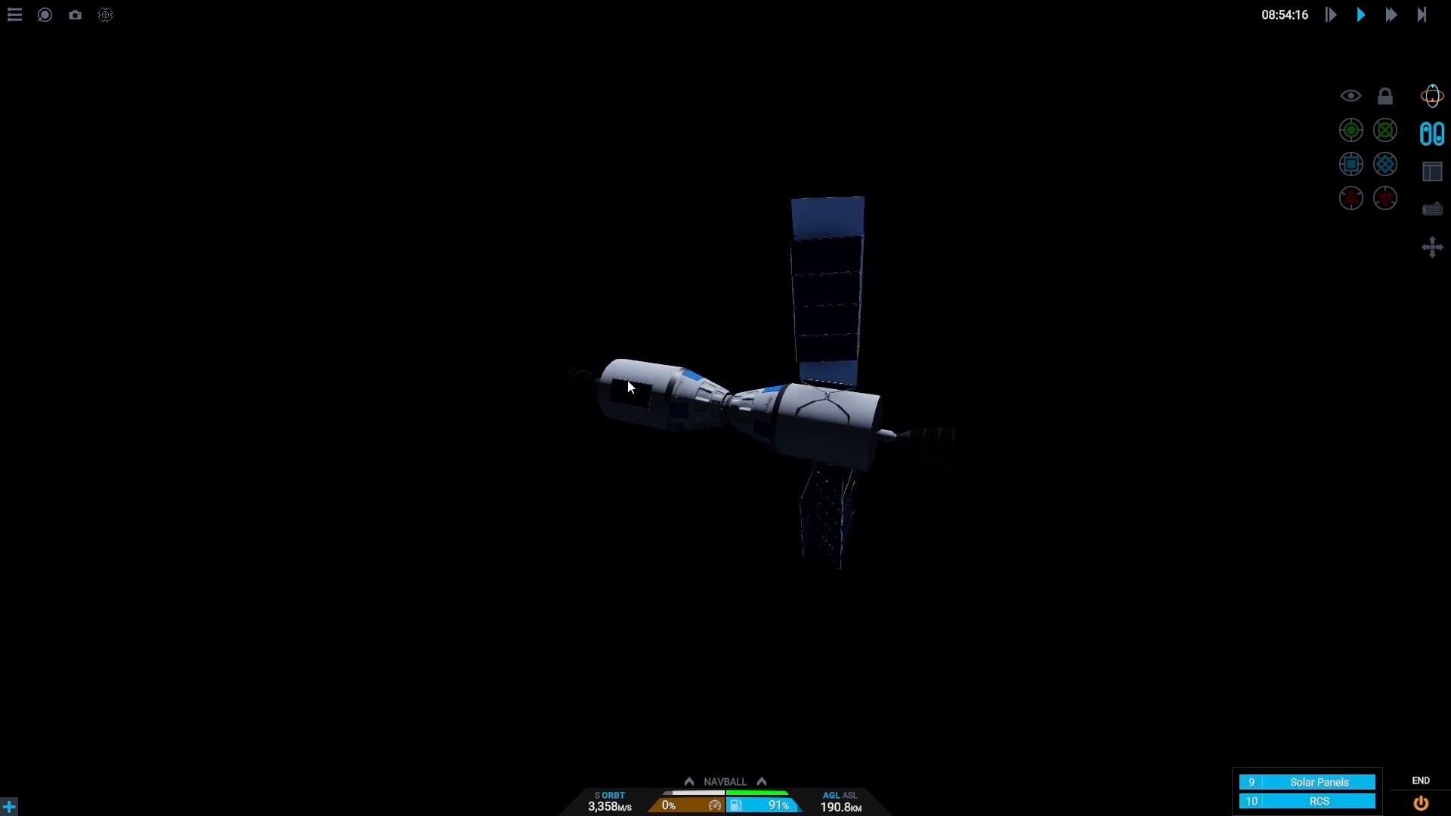
Step: Inspect a deployed solar panel array's details and close the panel
{"action": "left_click", "coordinate": [630, 387]}
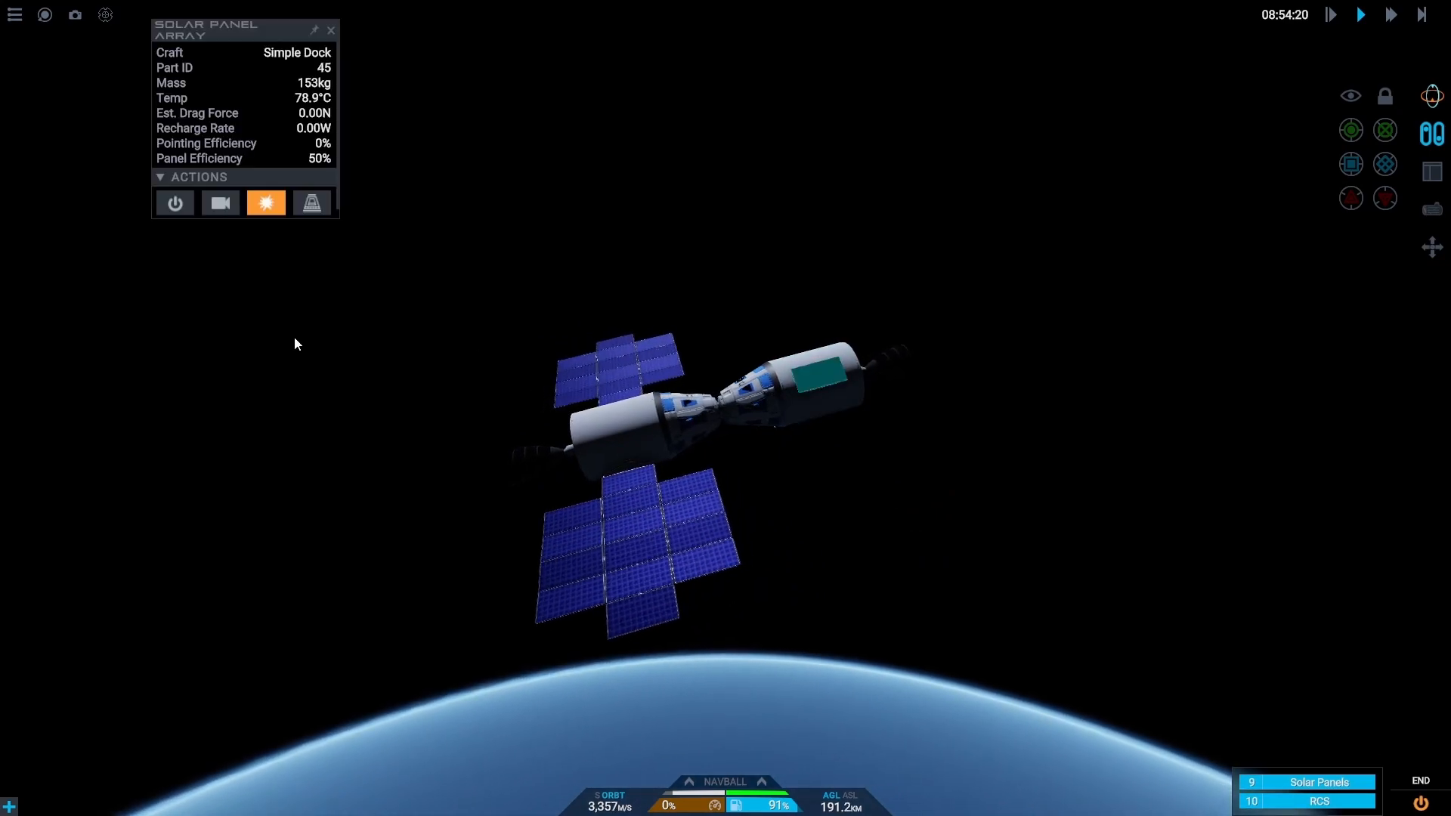
{"action": "left_click", "coordinate": [330, 30]}
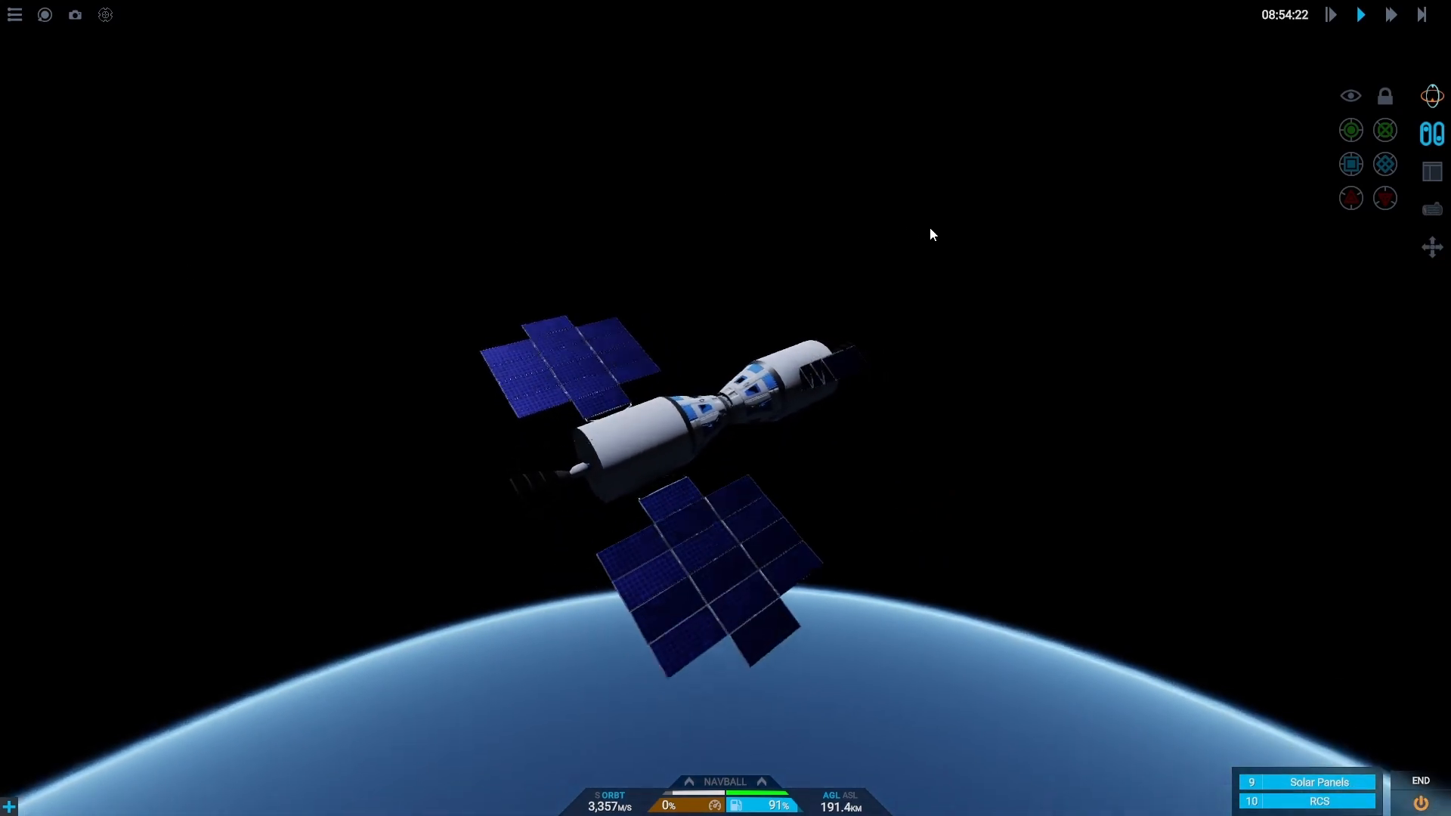